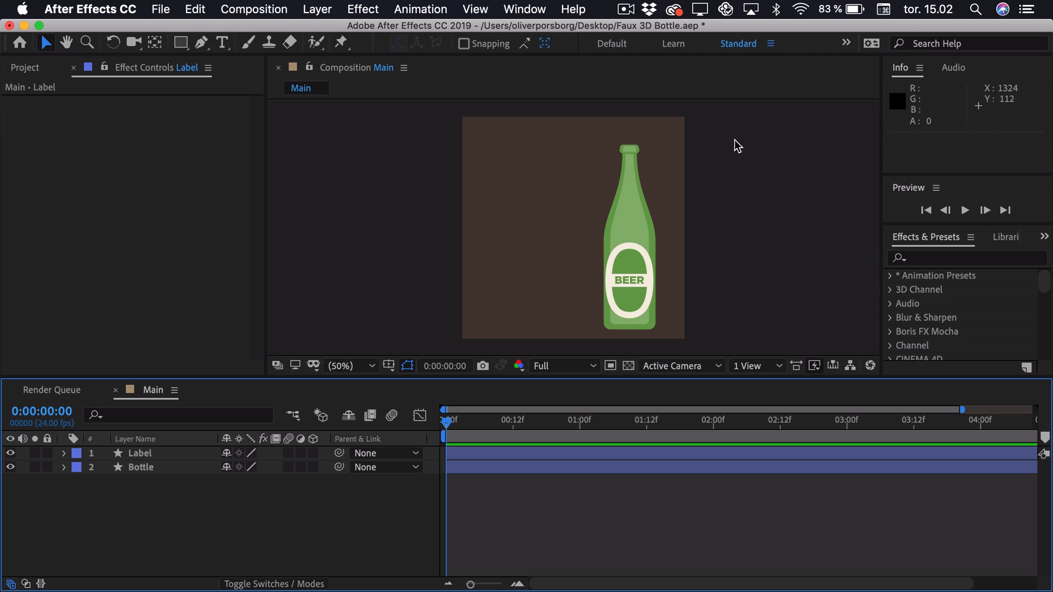
mouse_move(690, 204)
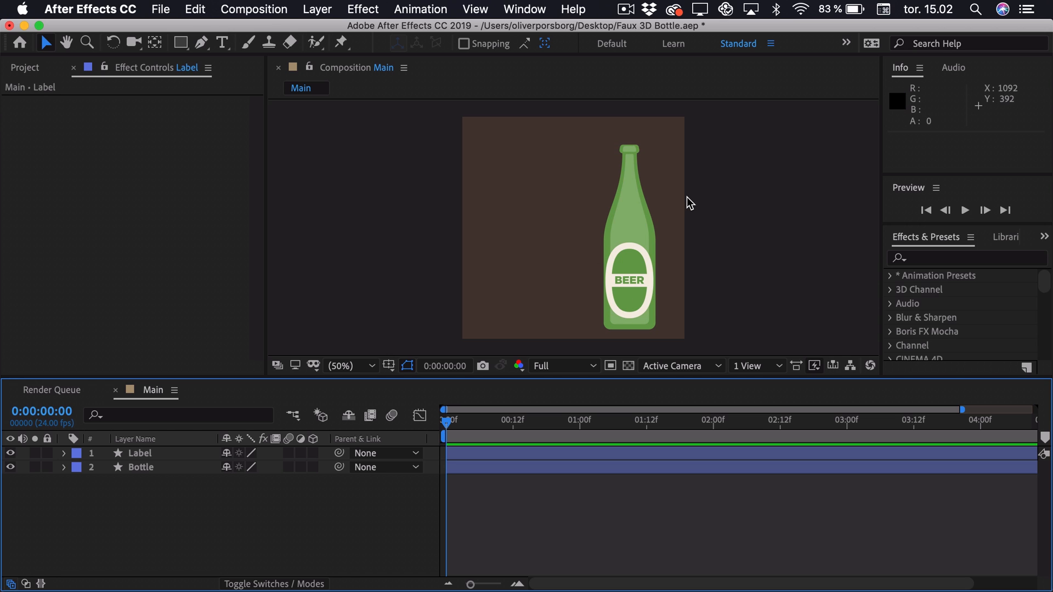
mouse_move(661, 263)
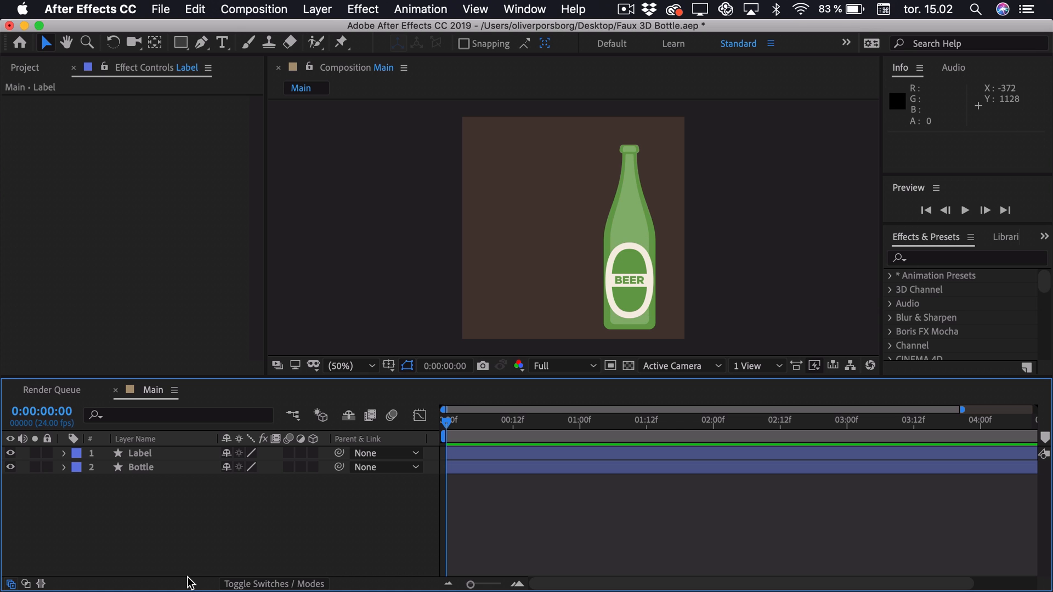
mouse_move(189, 550)
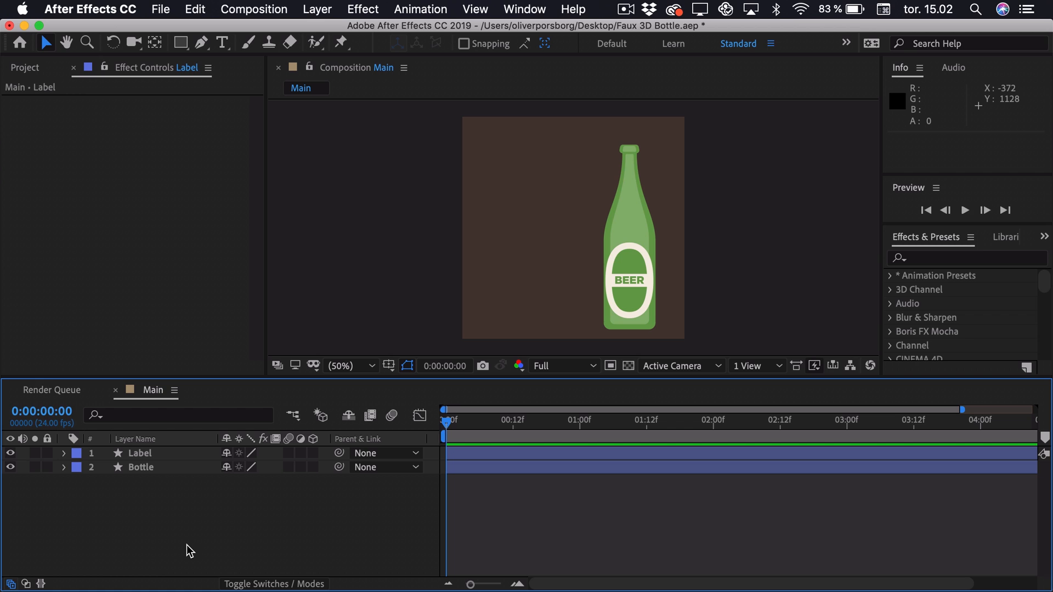
mouse_move(201, 543)
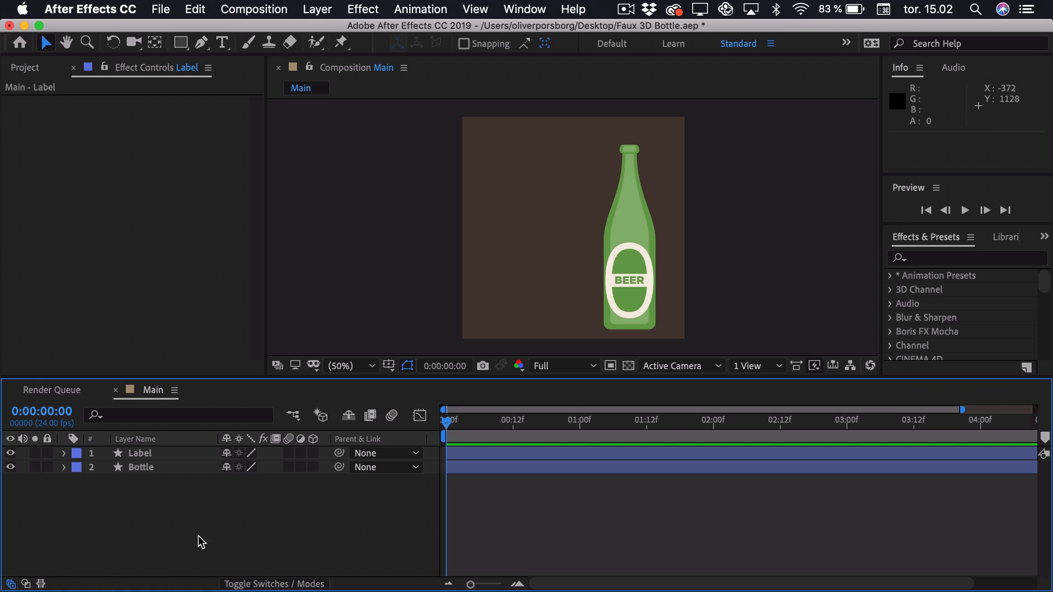
mouse_move(632, 336)
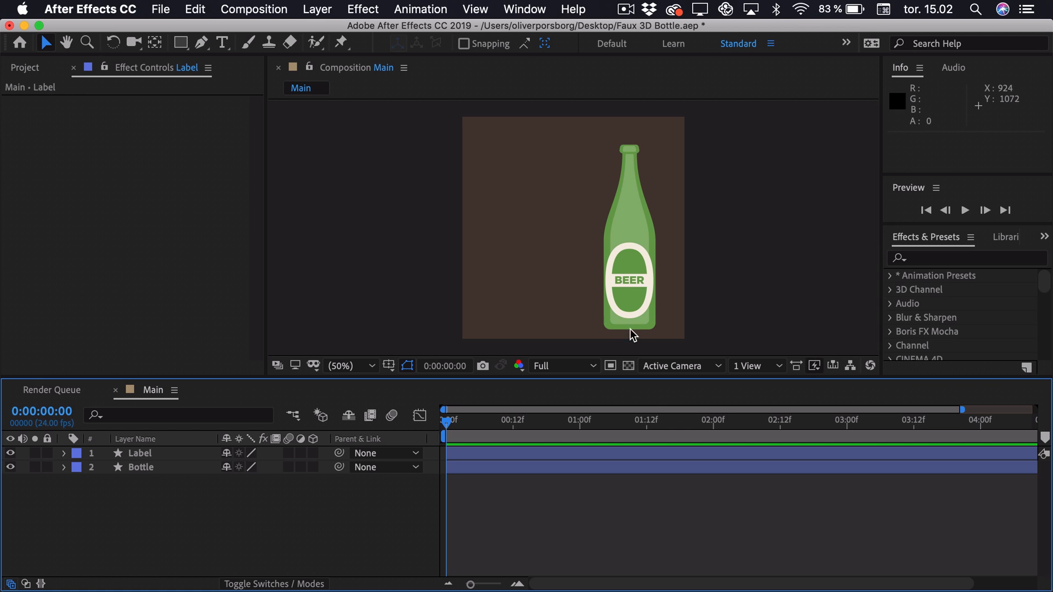
mouse_move(329, 14)
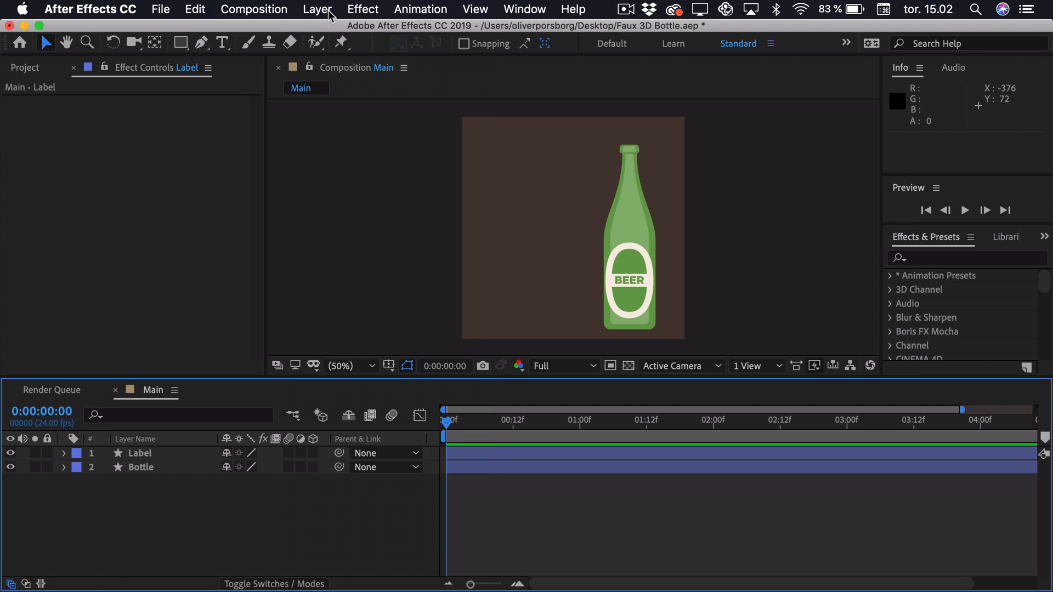
- Create a null object named Right, then duplicate it for the Left corner null
click(316, 9)
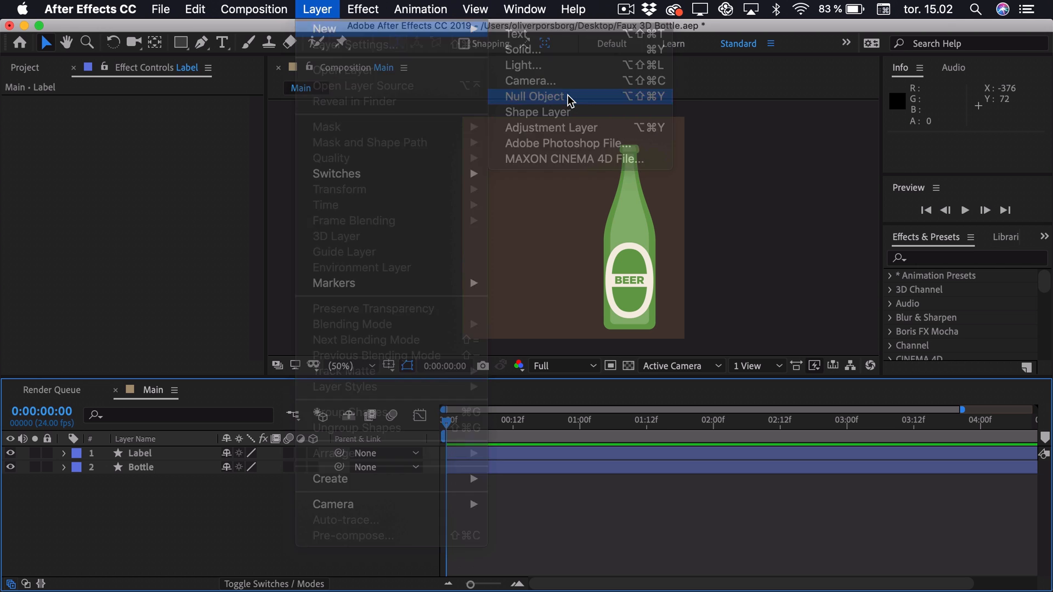
click(535, 97)
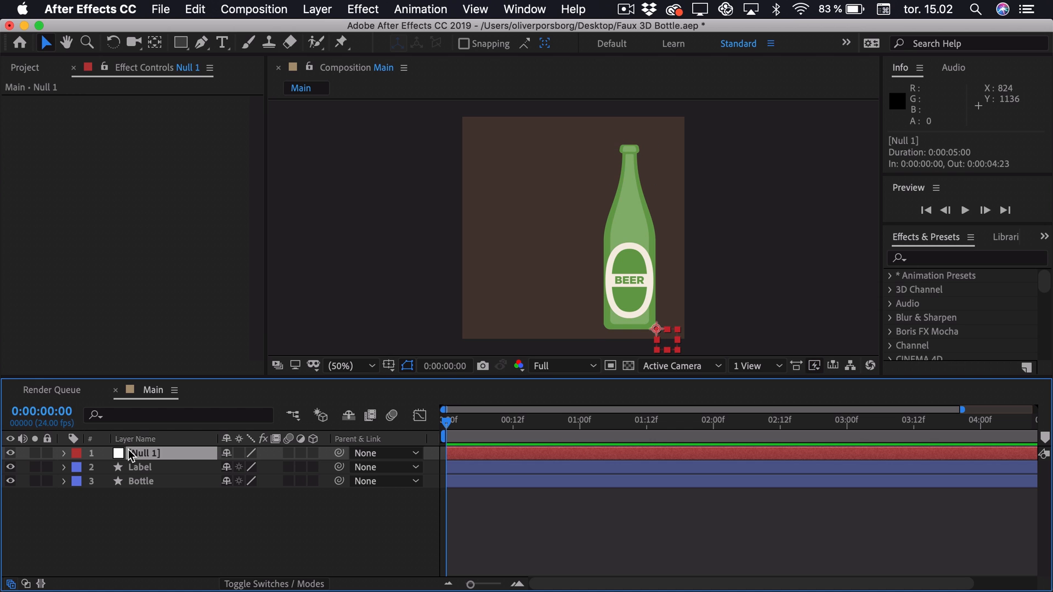
text(Right)
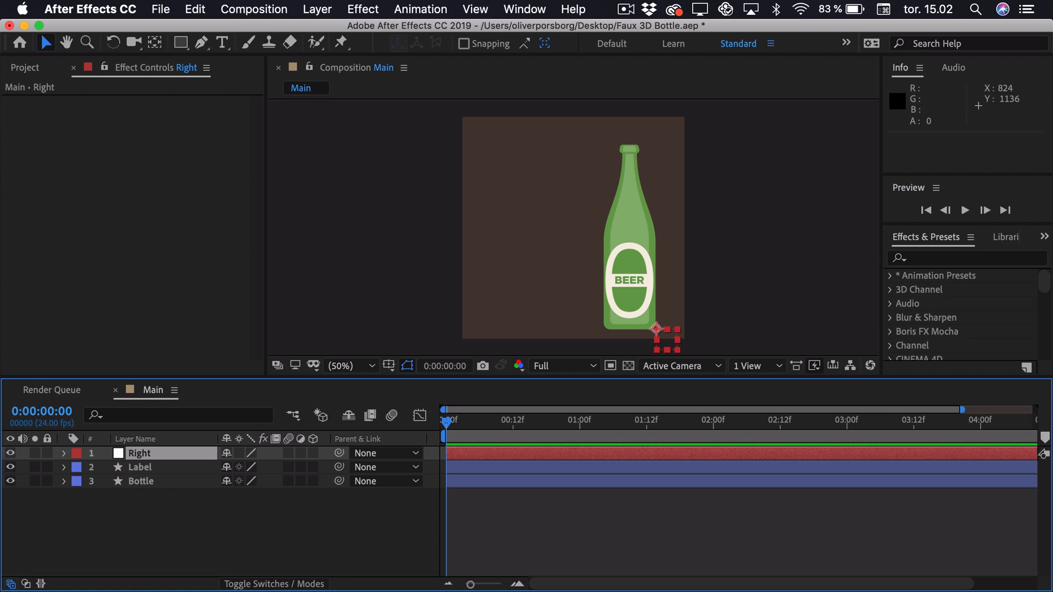
key(cmd+d)
text(Left)
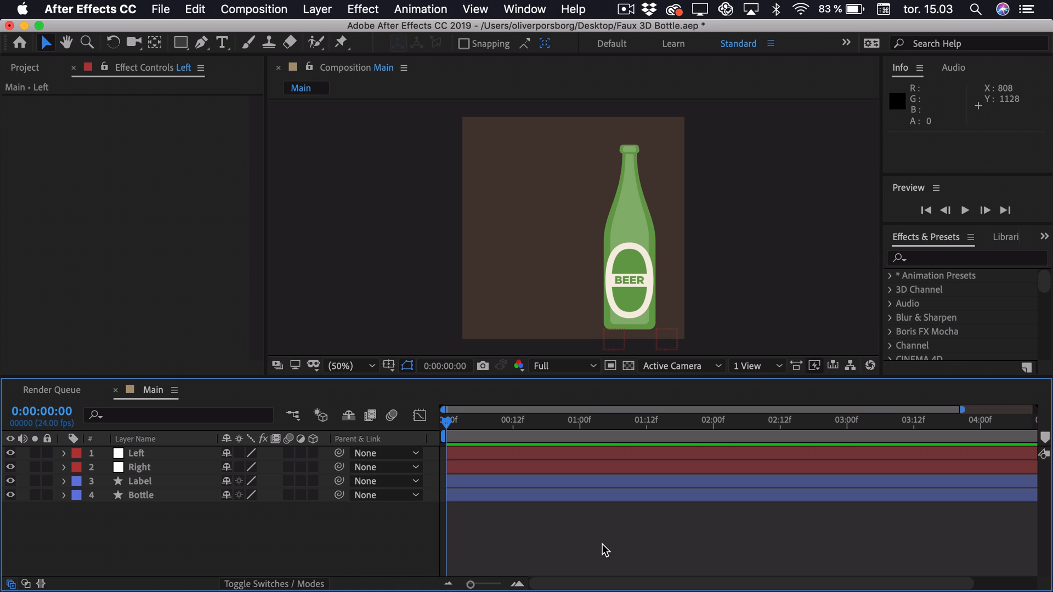
- Parent Label to Bottle and Bottle to the Right null, undoing the test move
click(139, 481)
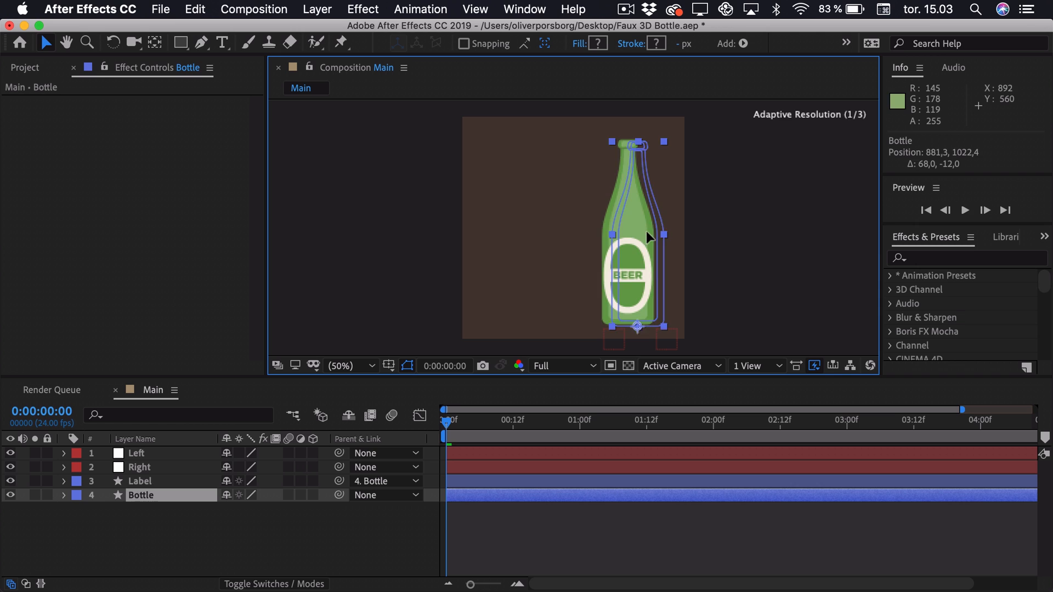
click(208, 520)
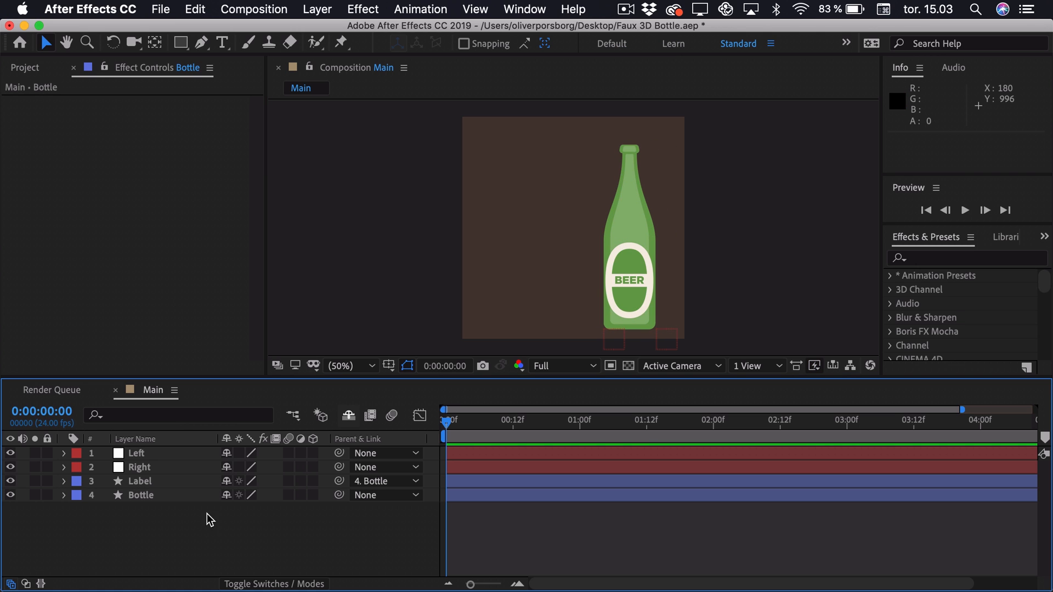
click(140, 494)
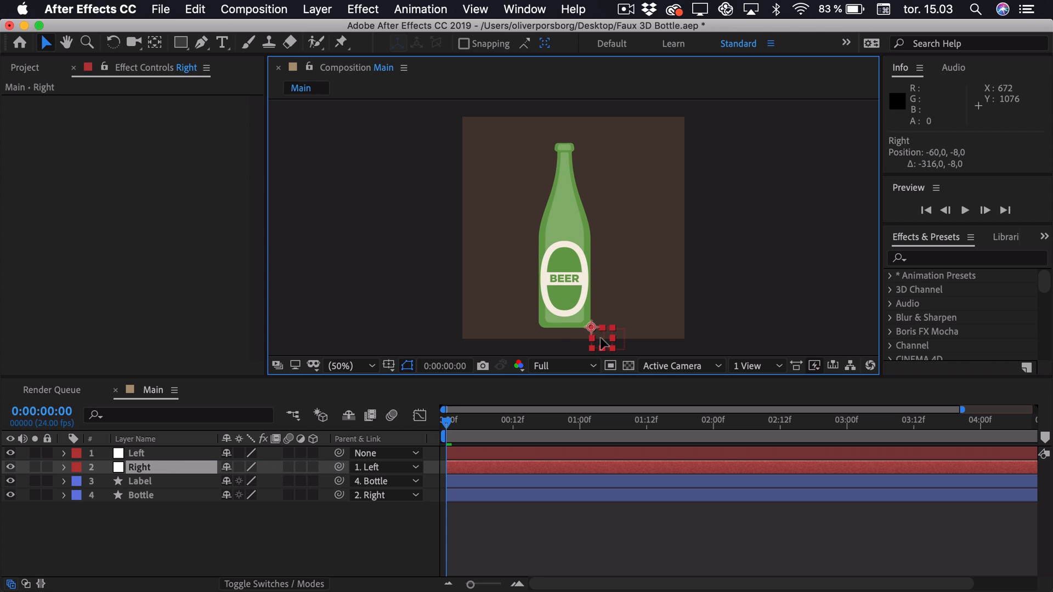
key(cmd+z)
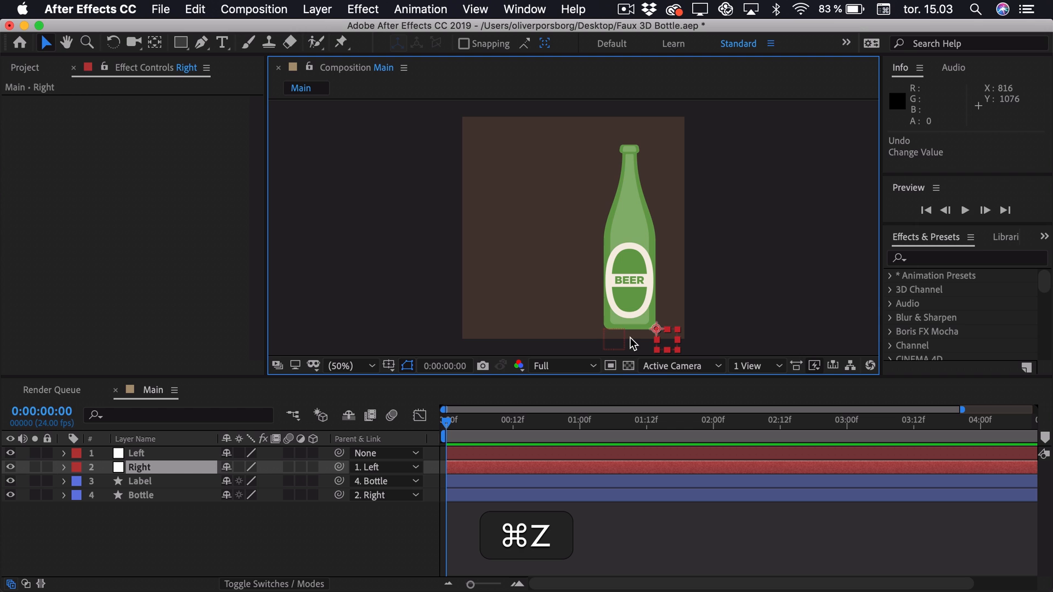
key(cmd+z)
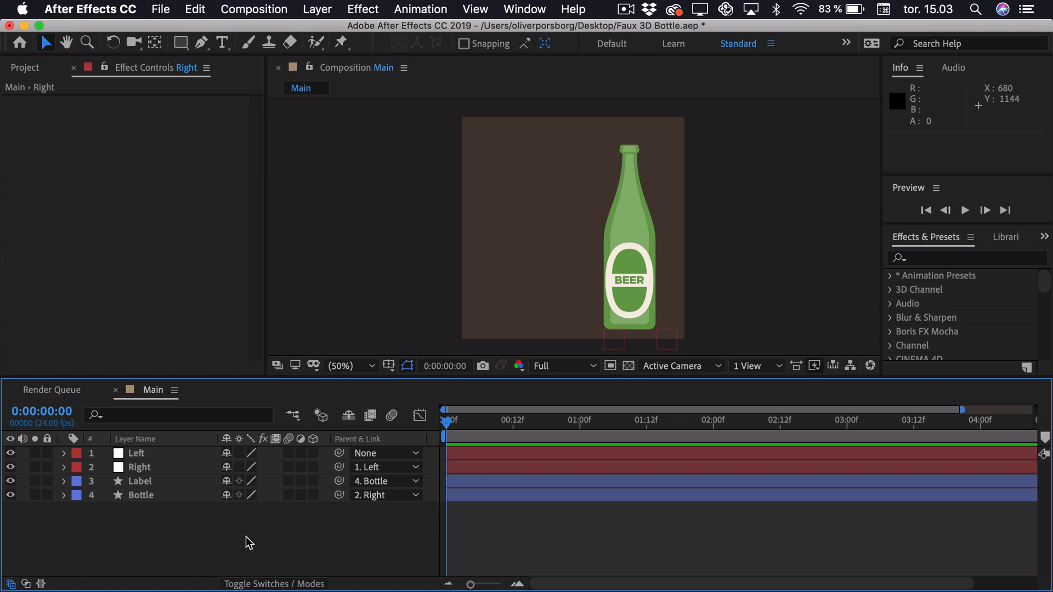
mouse_move(544, 312)
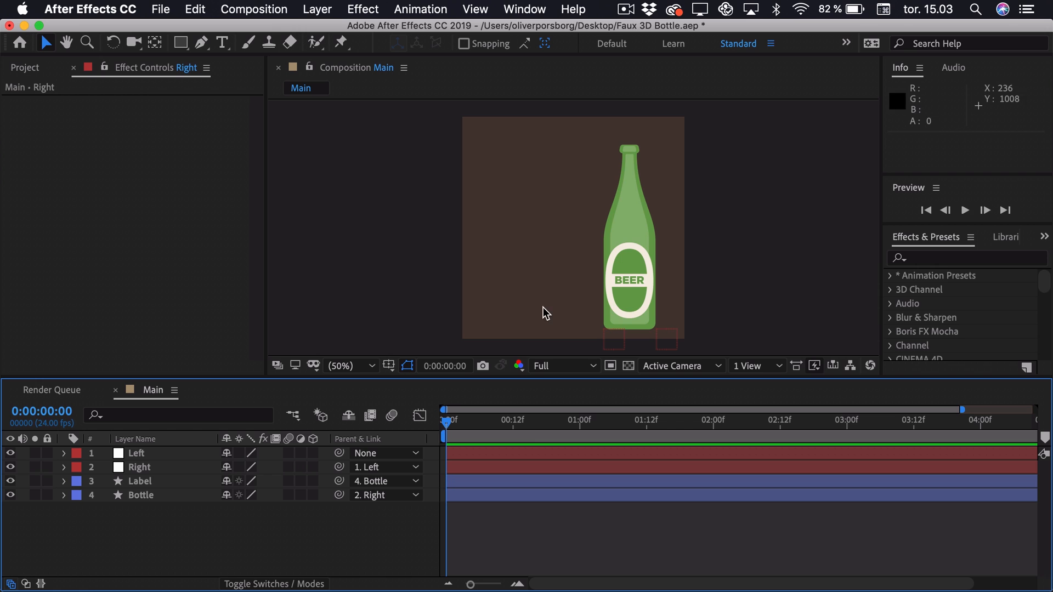
- Add a Repeater to the Label shape so a second copy sits 289 px to the right
click(141, 481)
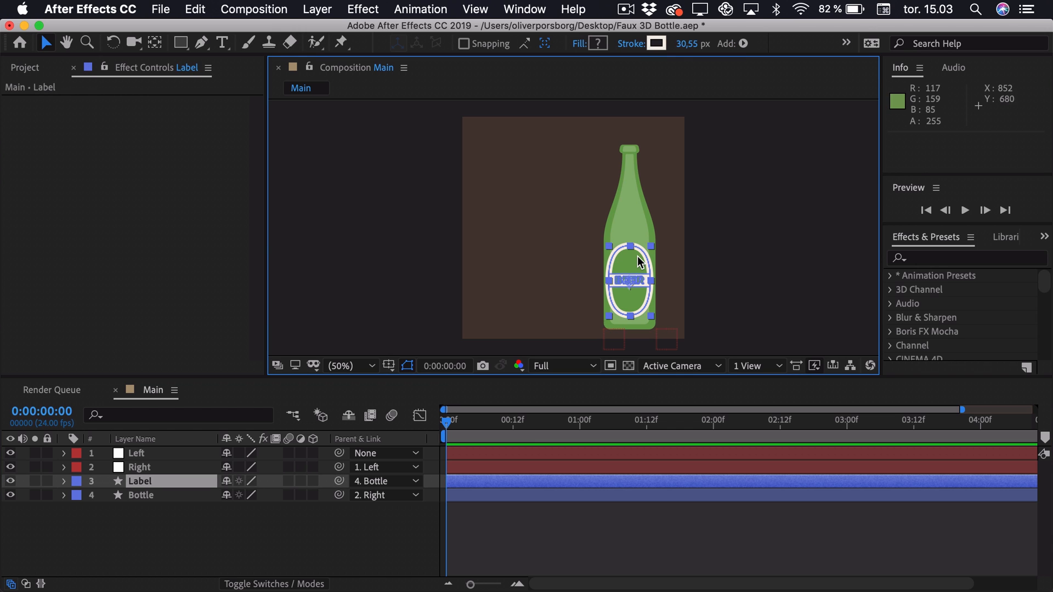
mouse_move(782, 269)
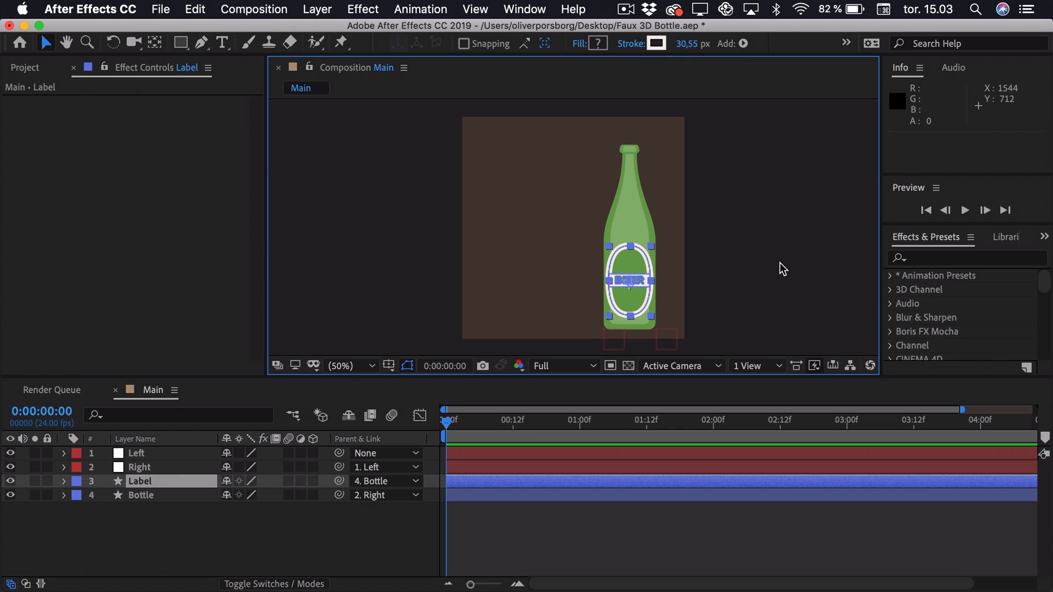
mouse_move(421, 458)
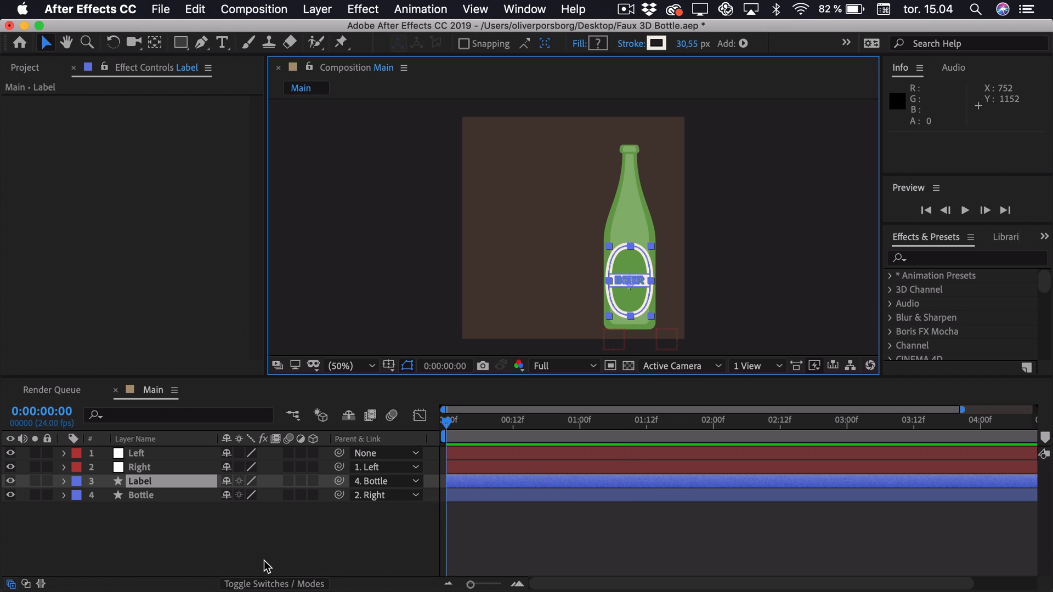
mouse_move(130, 526)
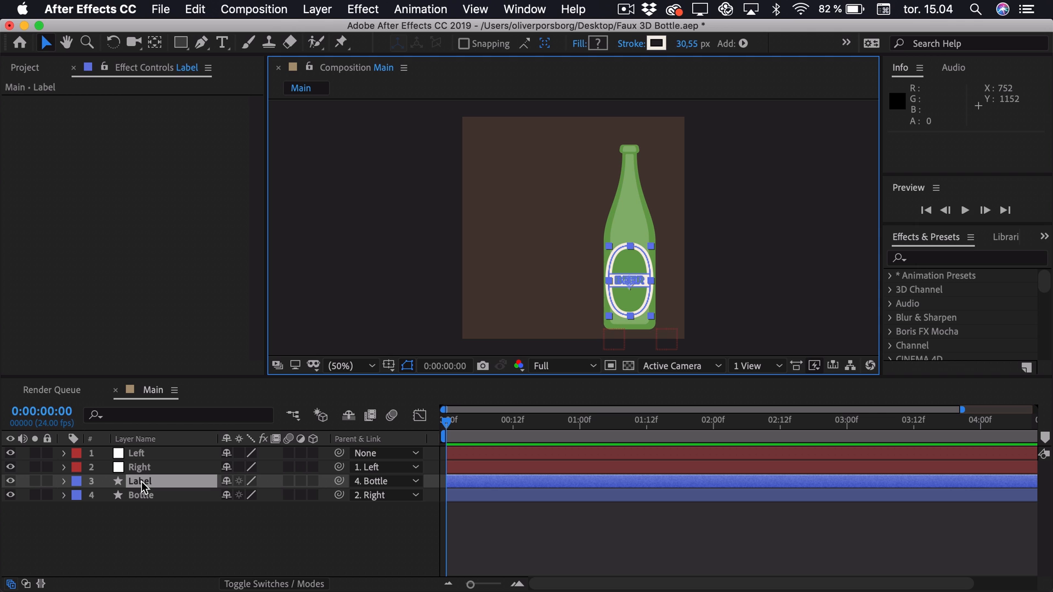
click(64, 481)
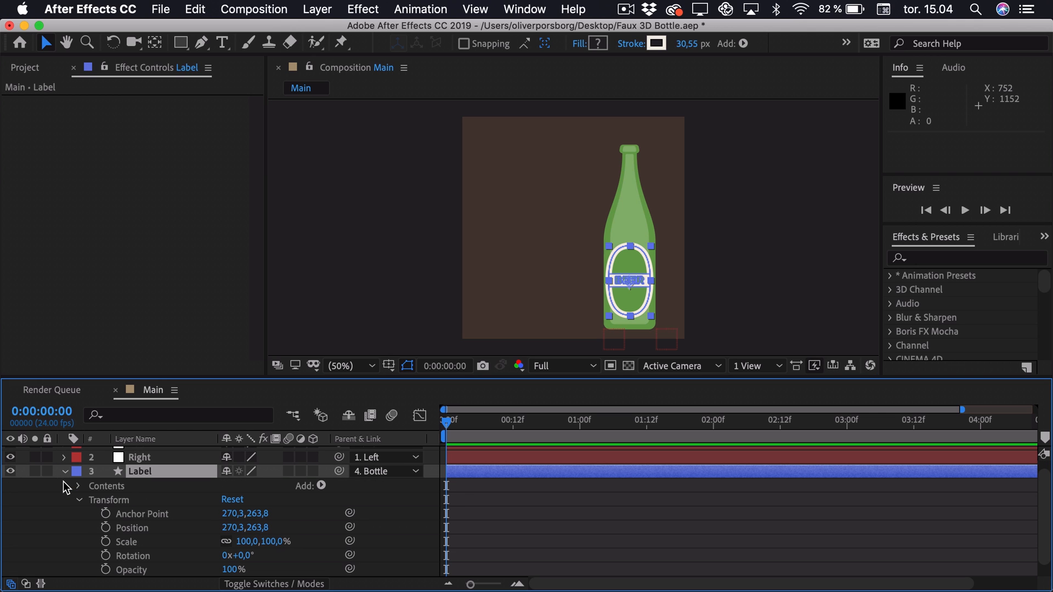
click(322, 486)
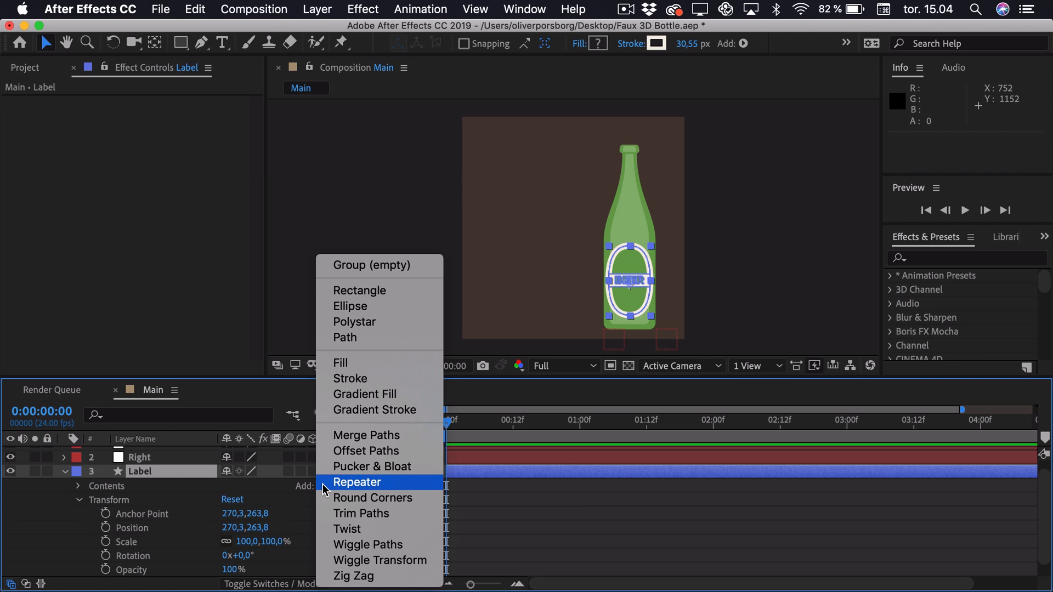
click(357, 483)
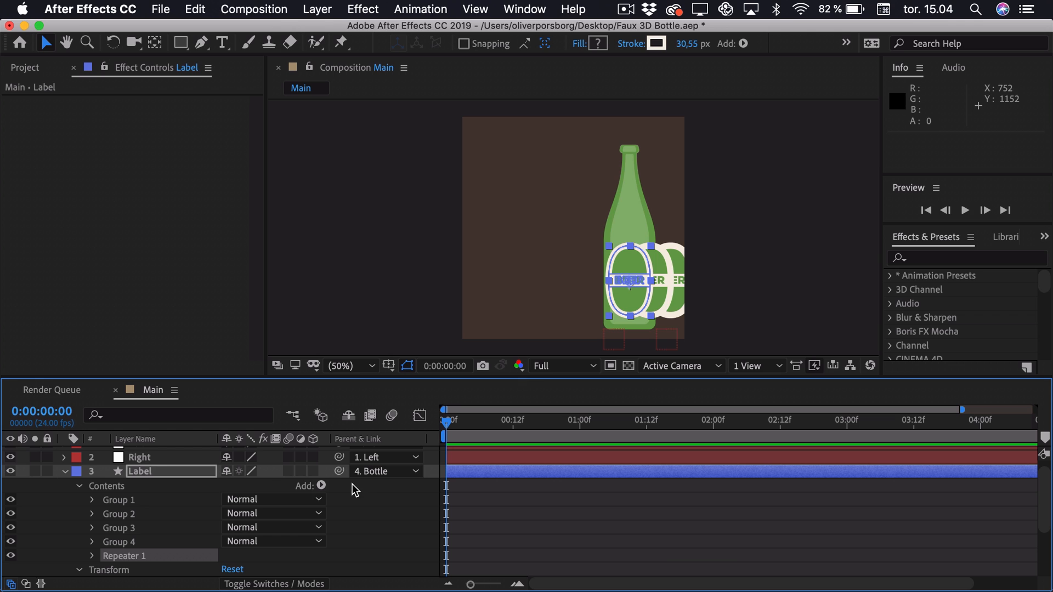
mouse_move(704, 266)
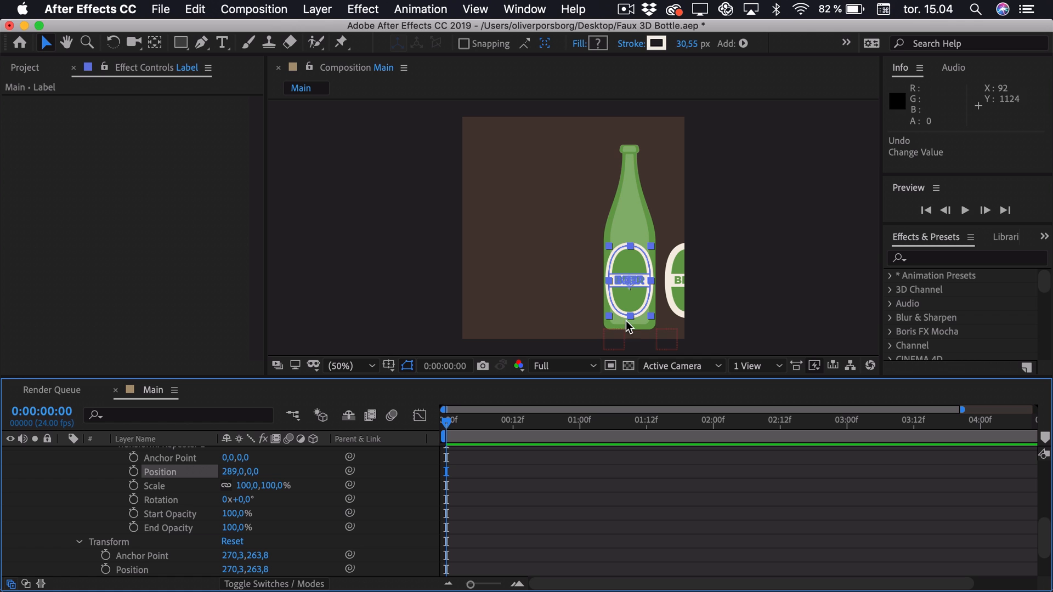
scroll(up, 3)
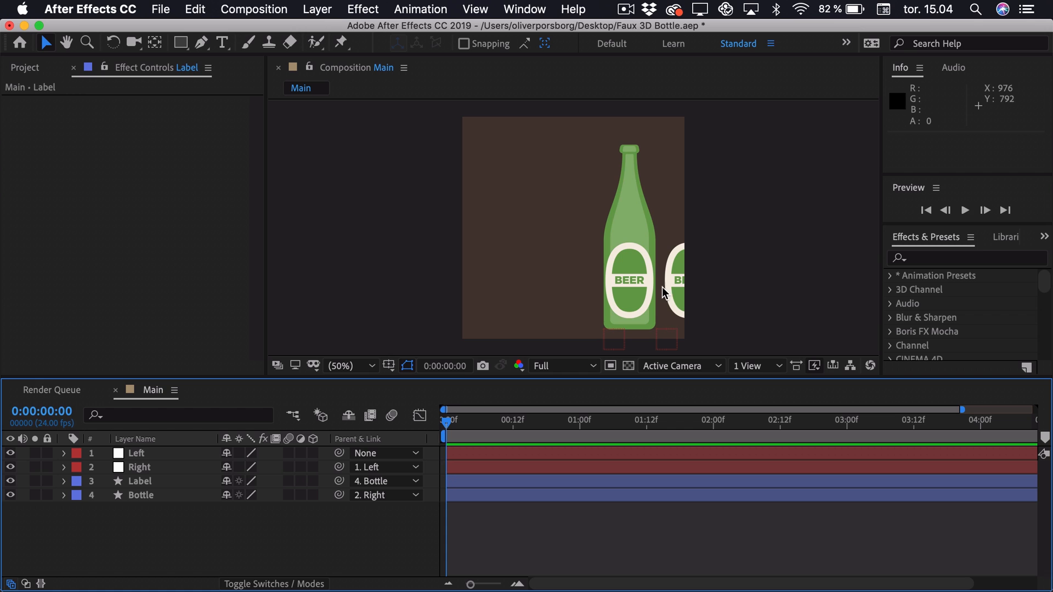
mouse_move(683, 245)
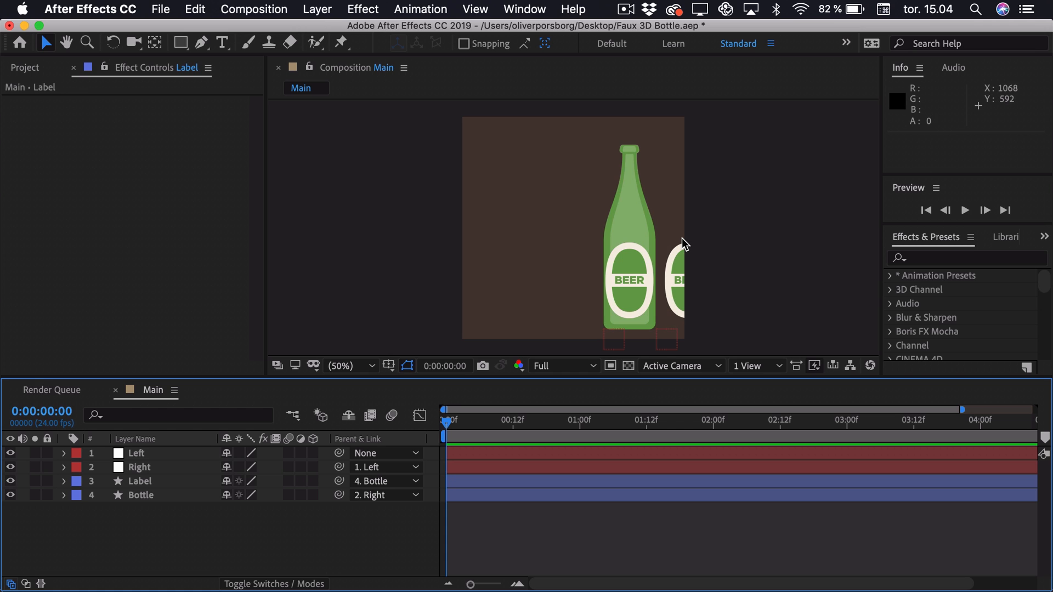
mouse_move(926, 262)
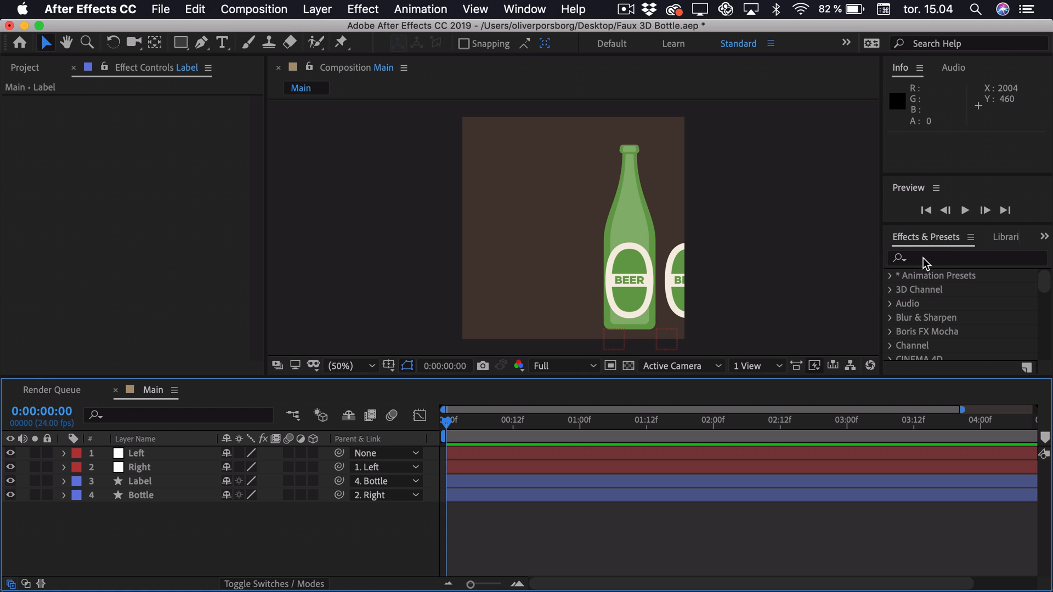
- Apply Set Matte to Label taking its matte from the Bottle layer
text(s)
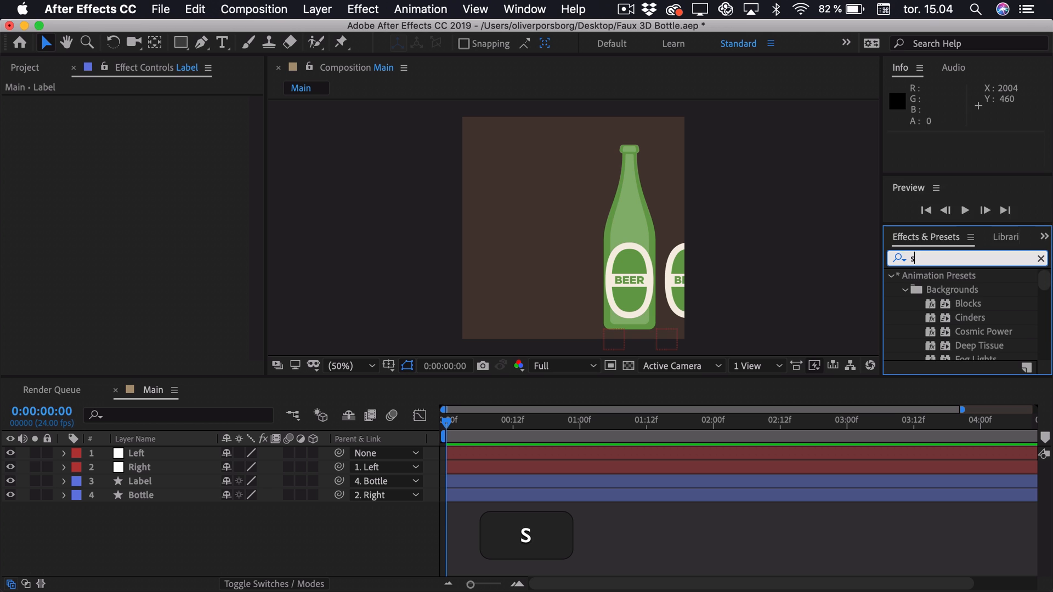
text(et ma)
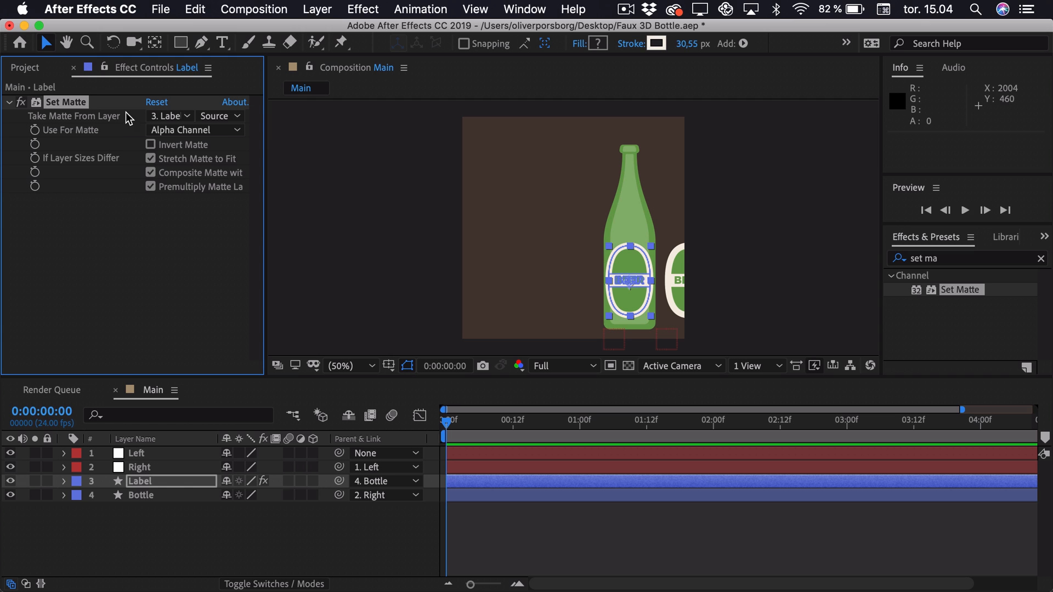
click(171, 115)
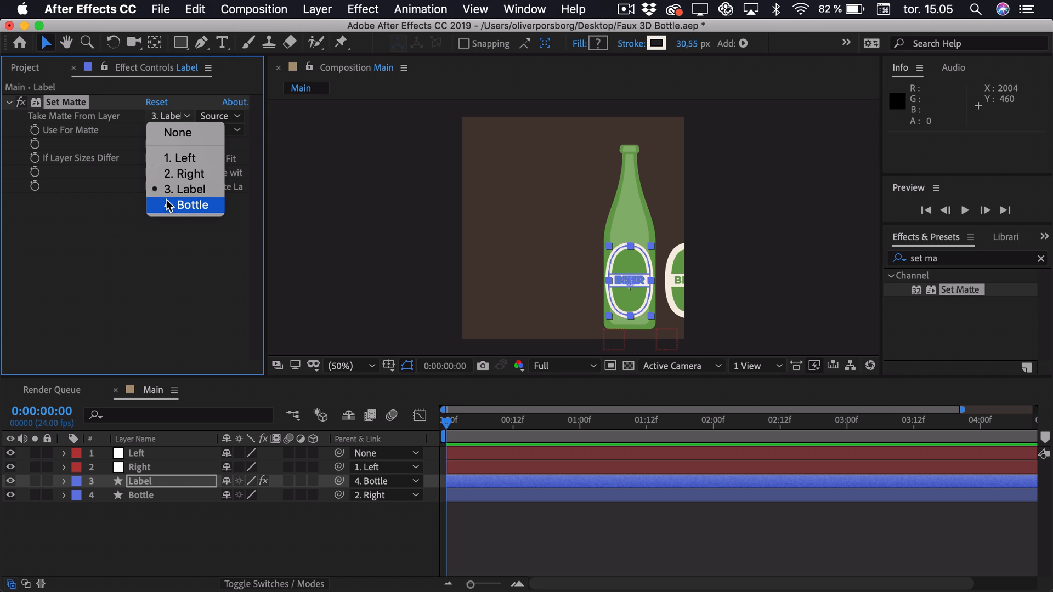
click(192, 206)
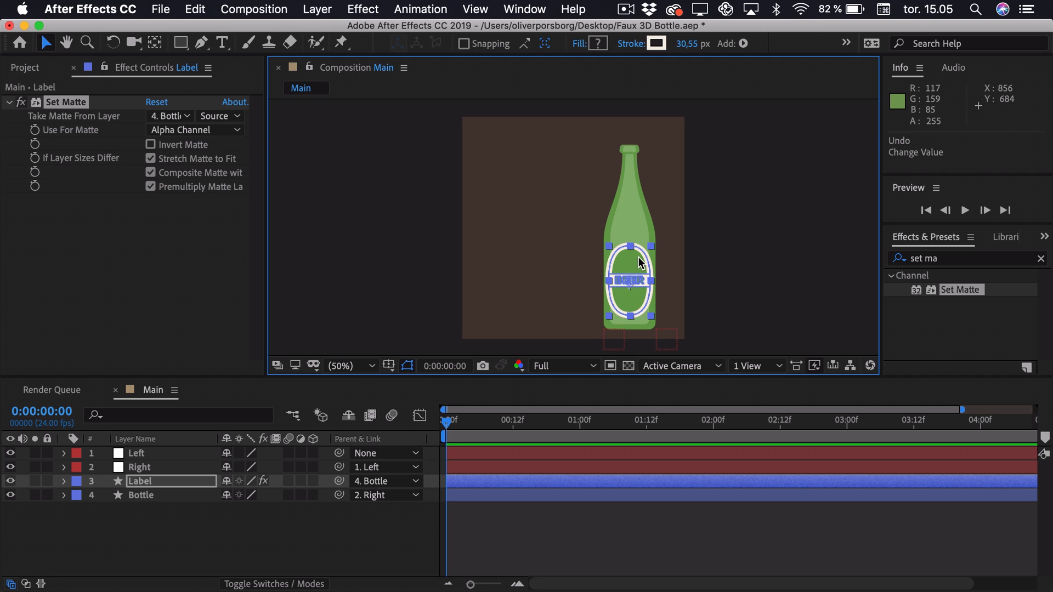
click(262, 522)
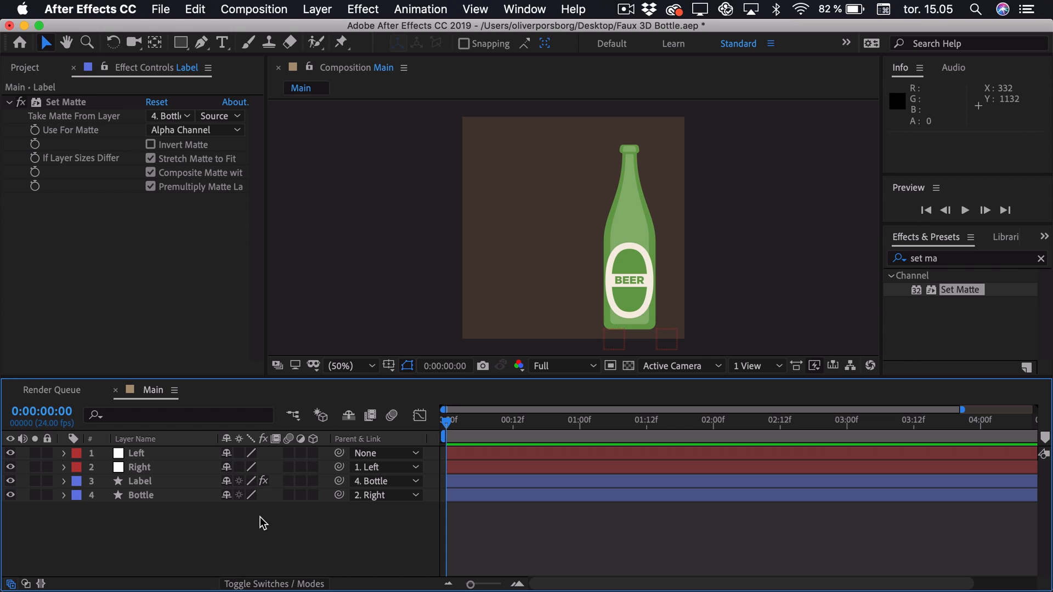
- Keyframe Right's Position at 1:06 and start it at -736,0 at 0:00 for the slide-in
click(140, 467)
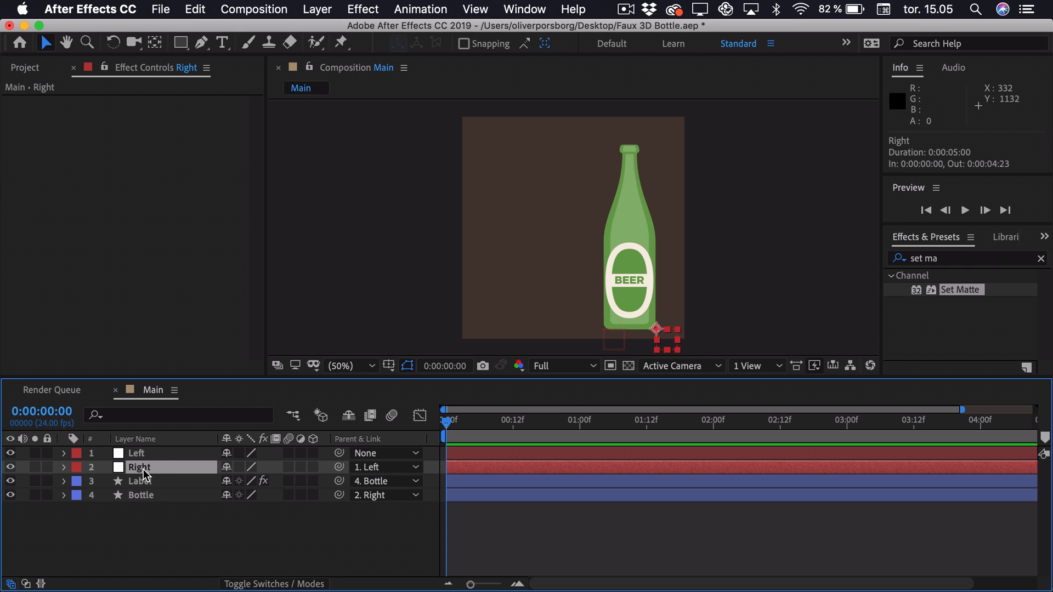
mouse_move(569, 423)
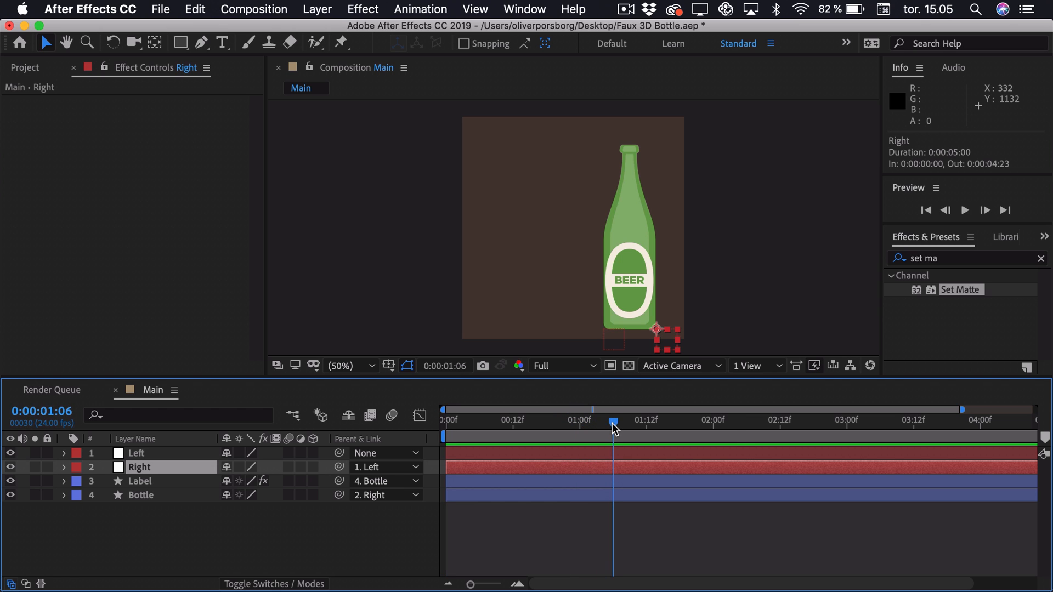
key(p)
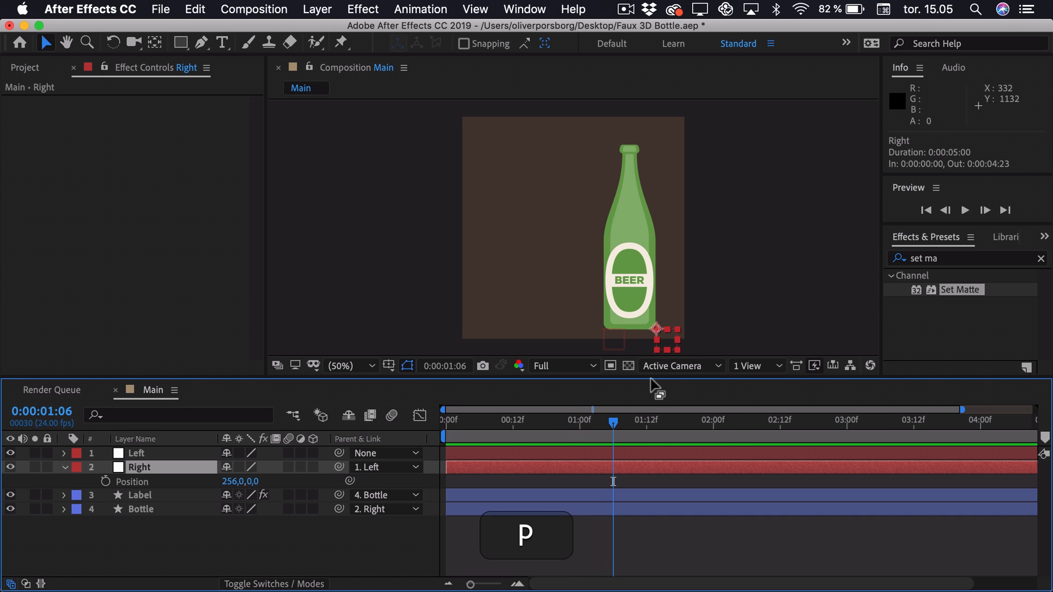
click(105, 483)
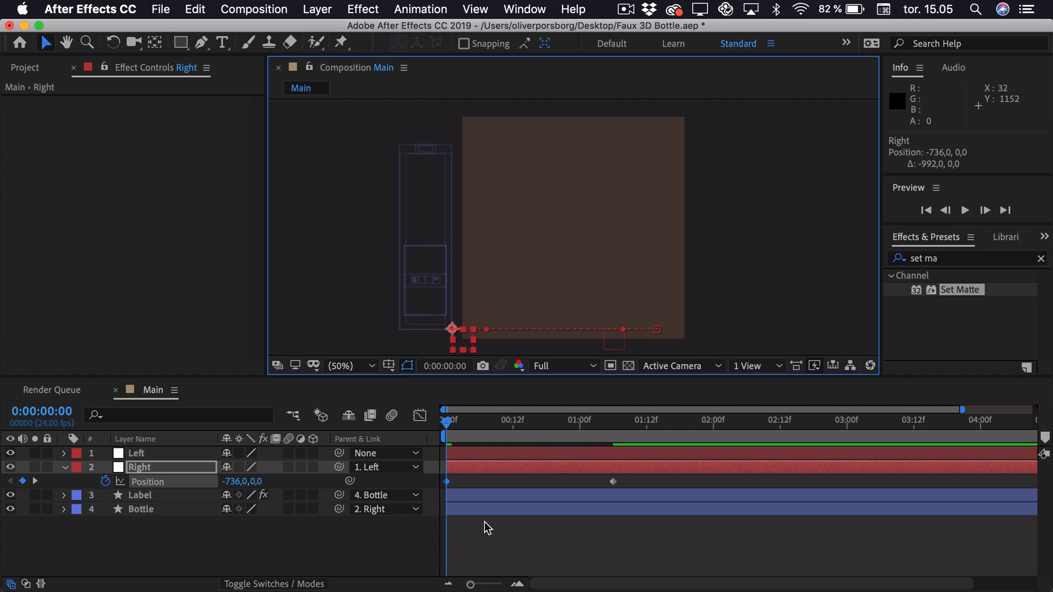
mouse_move(483, 540)
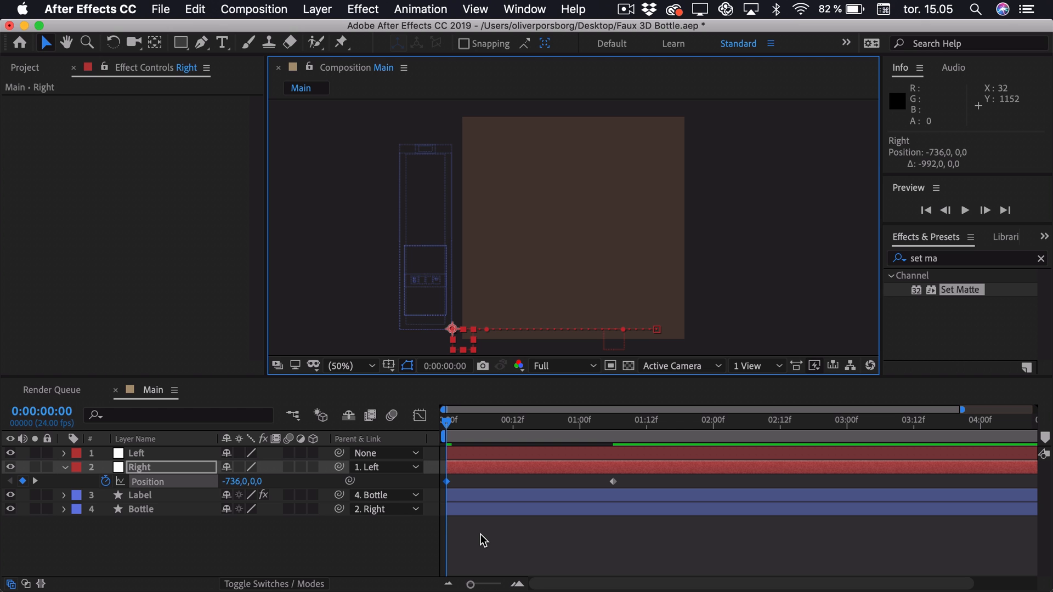
click(373, 547)
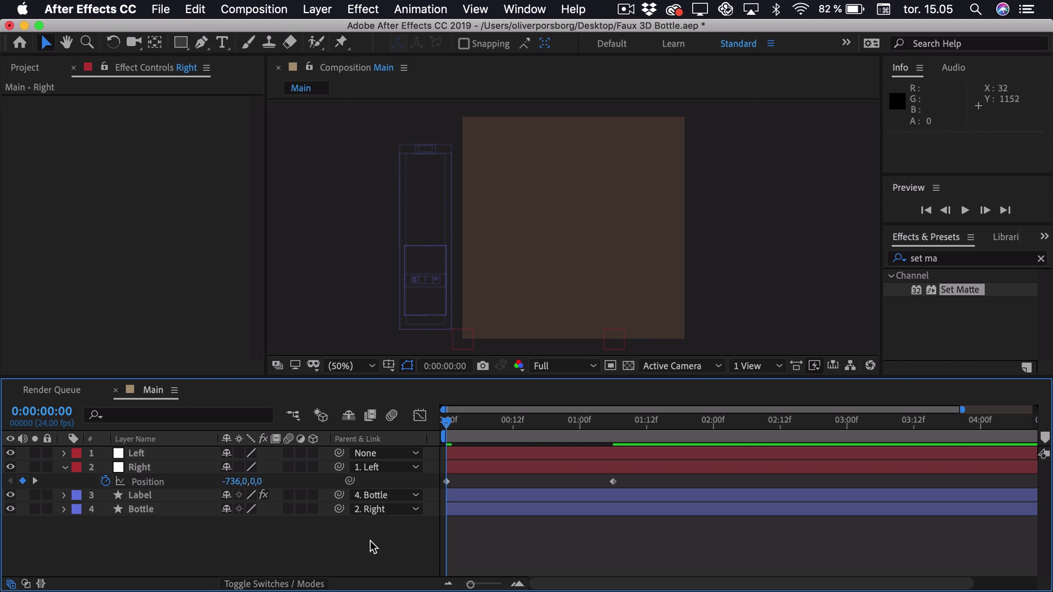
click(140, 495)
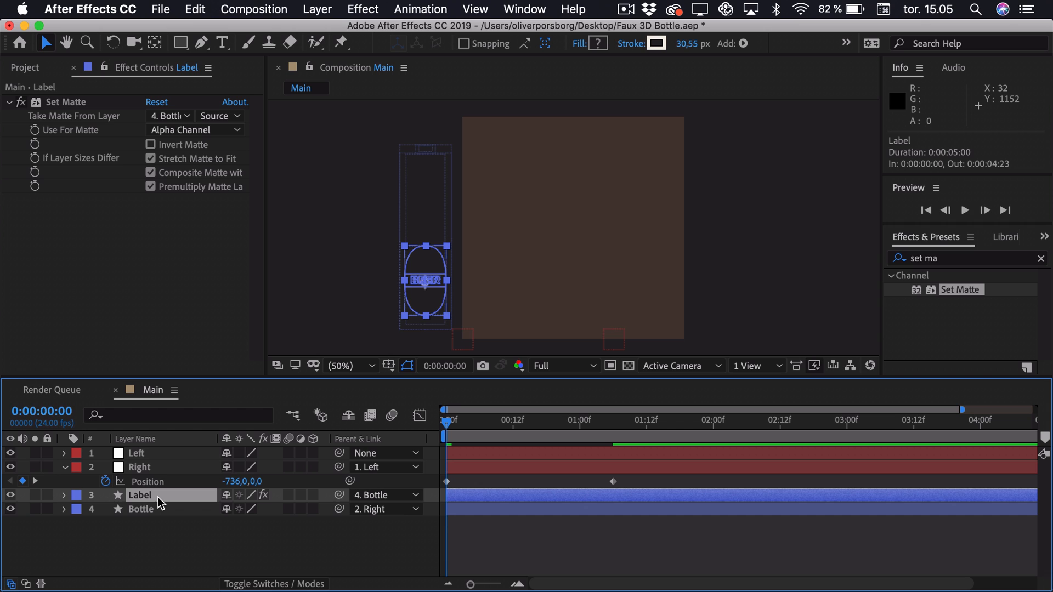
- Keyframe Label's Position at 1:06, then shift it left to -313.7 at 0:00
key(p)
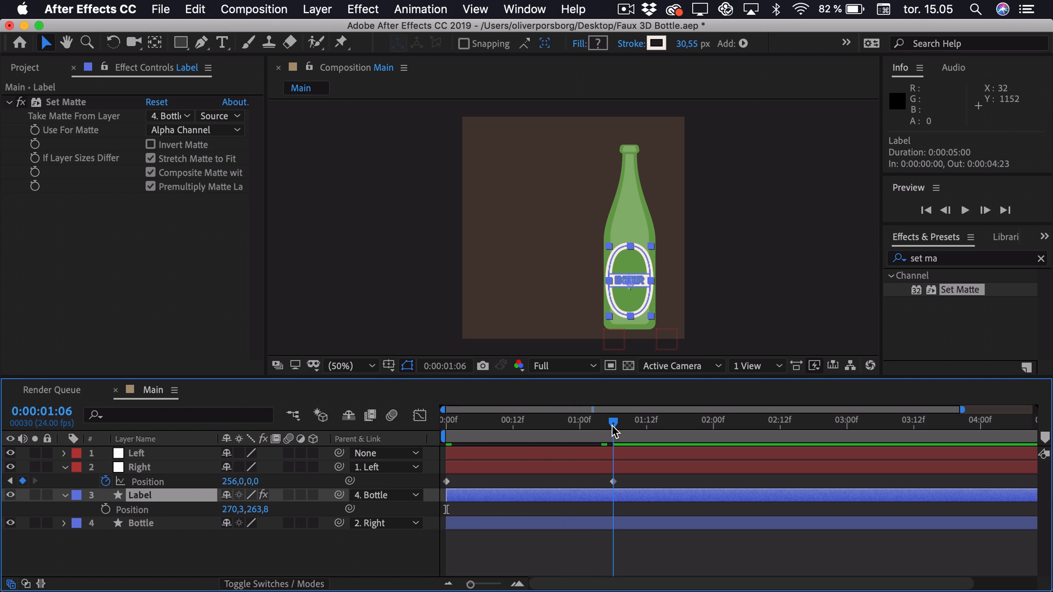
click(105, 509)
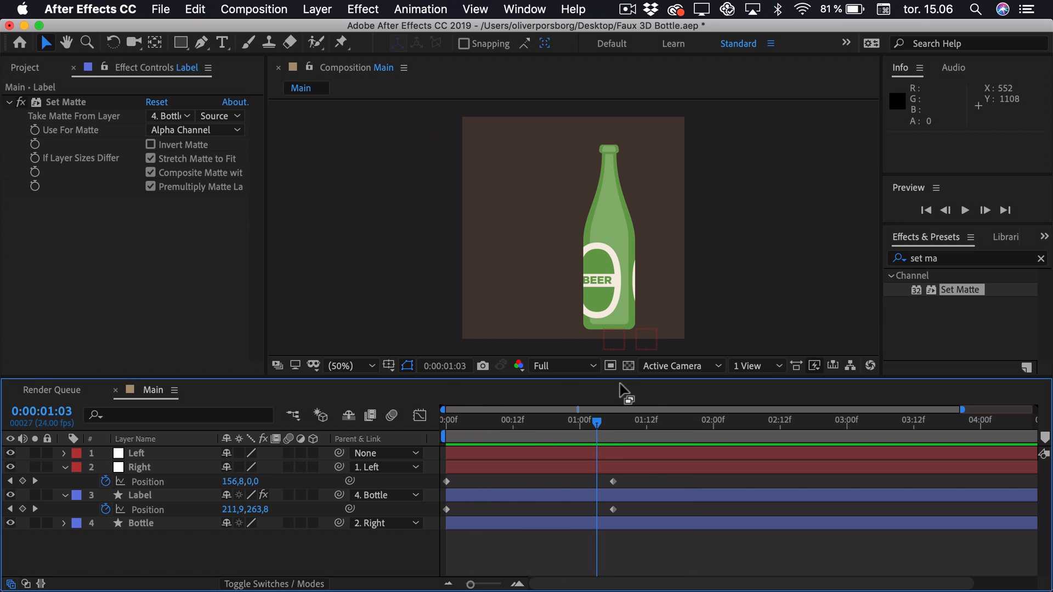
mouse_move(649, 339)
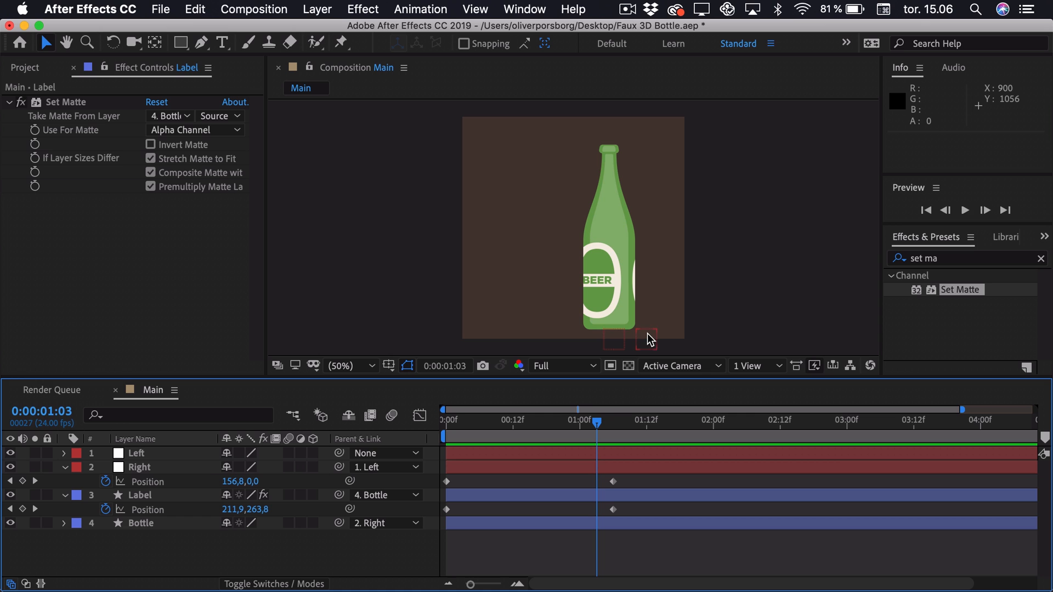
- Keyframe Right's Rotation to 5° at 1:02 and back to 0° at 1:10
click(140, 467)
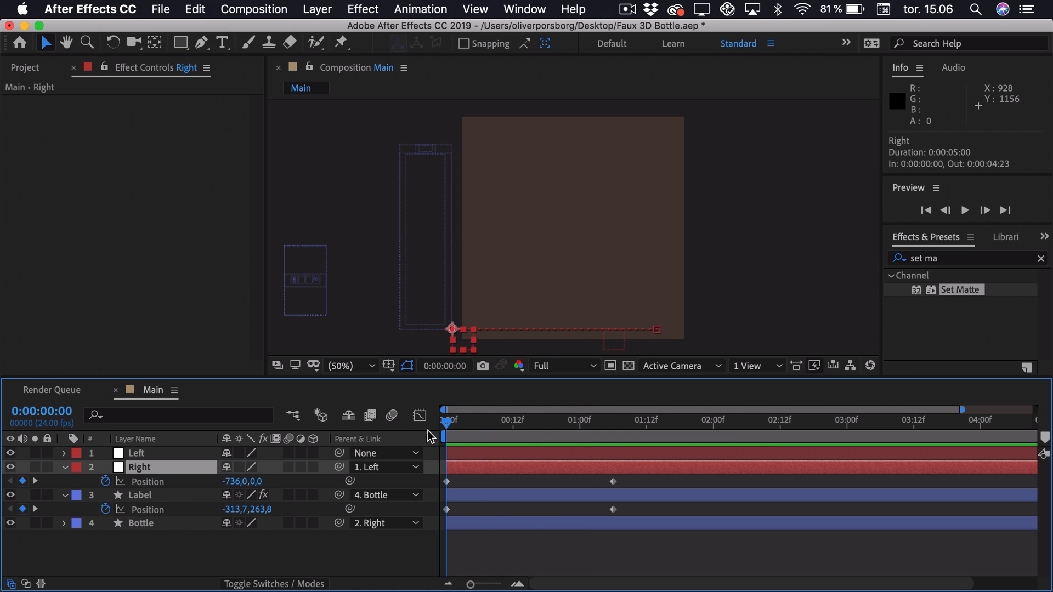
key(shift+r)
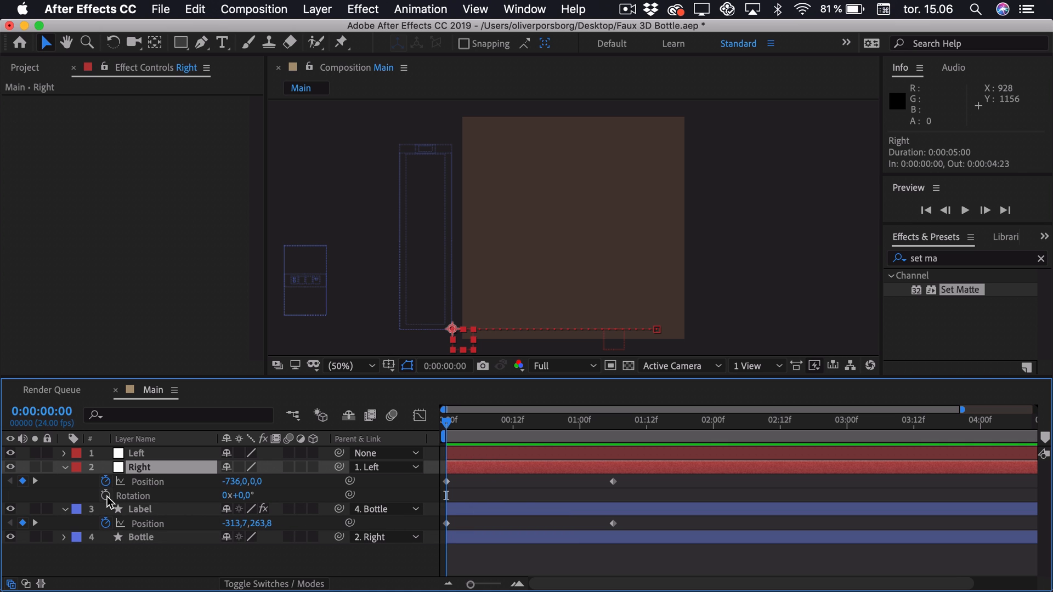
click(591, 420)
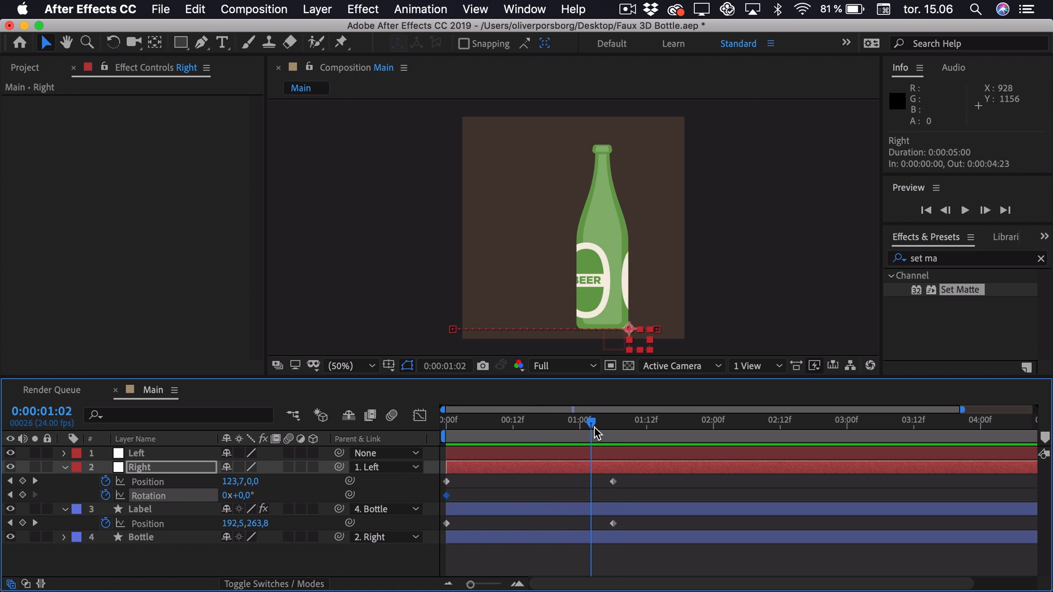
click(612, 420)
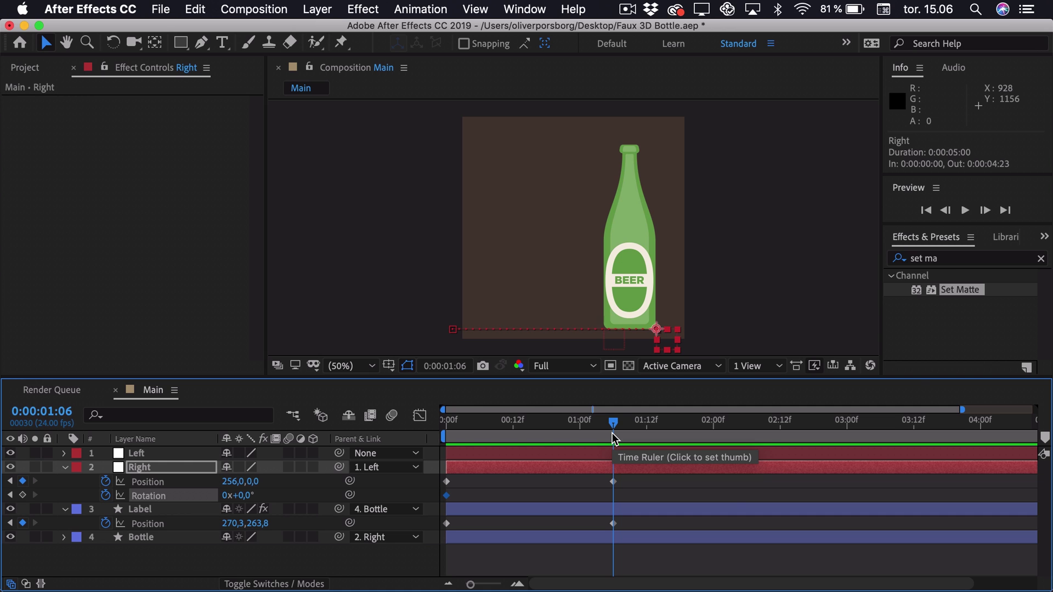
mouse_move(753, 492)
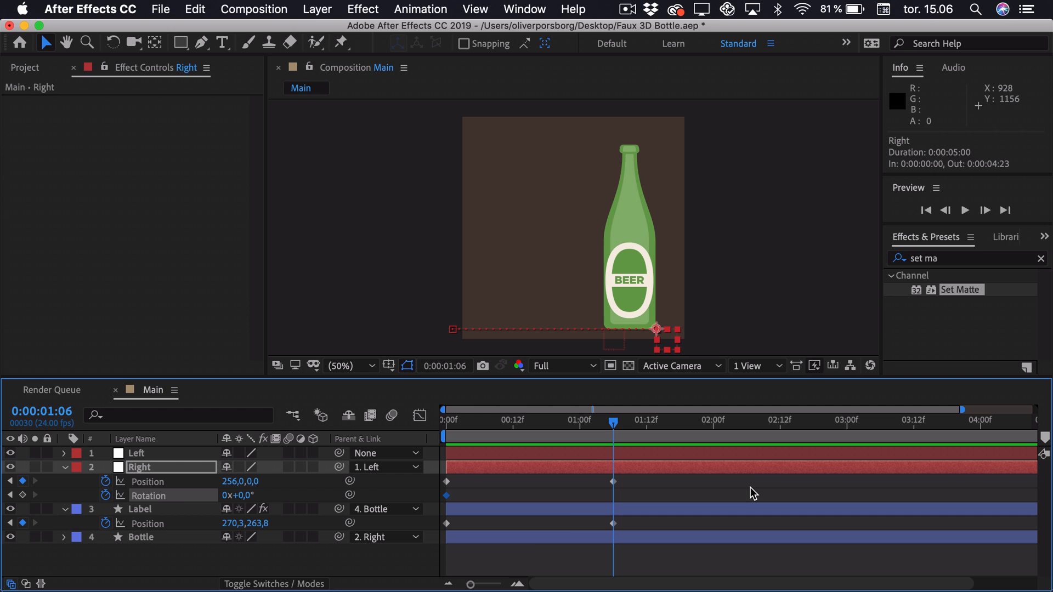
key(cmd)
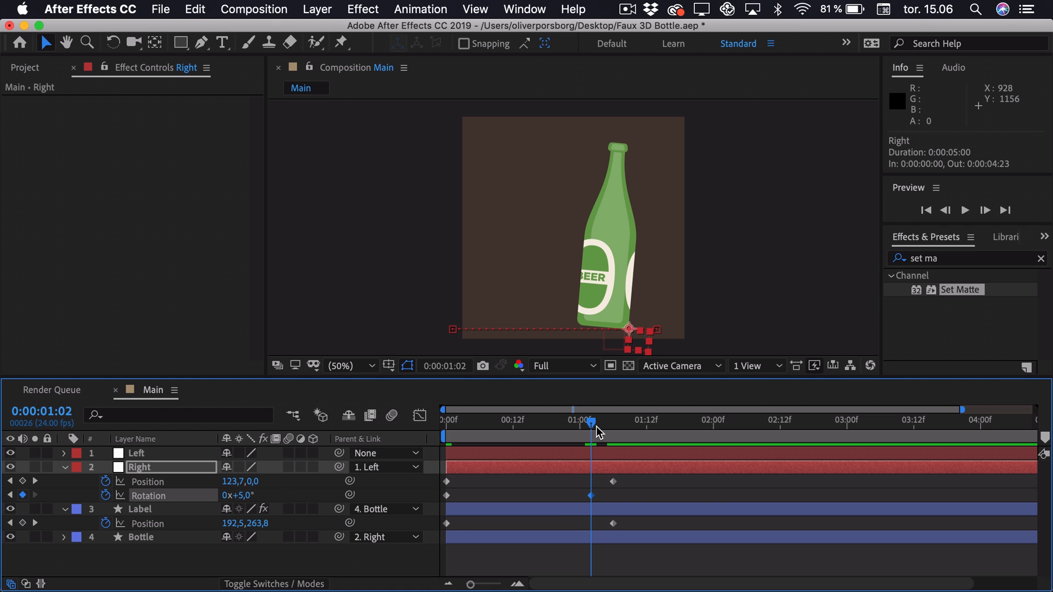
click(612, 409)
text(0)
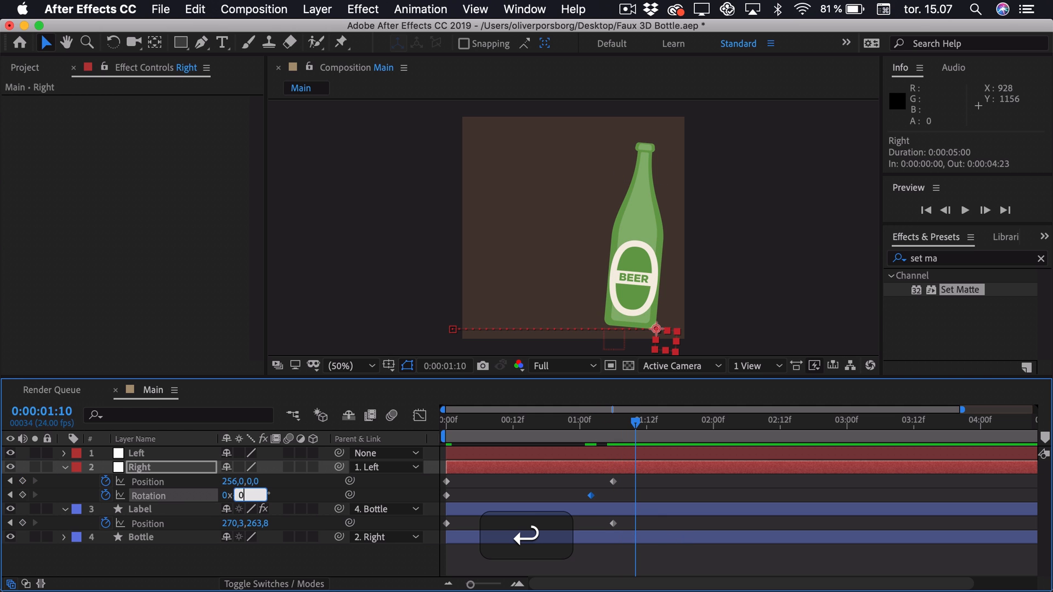
key(Return)
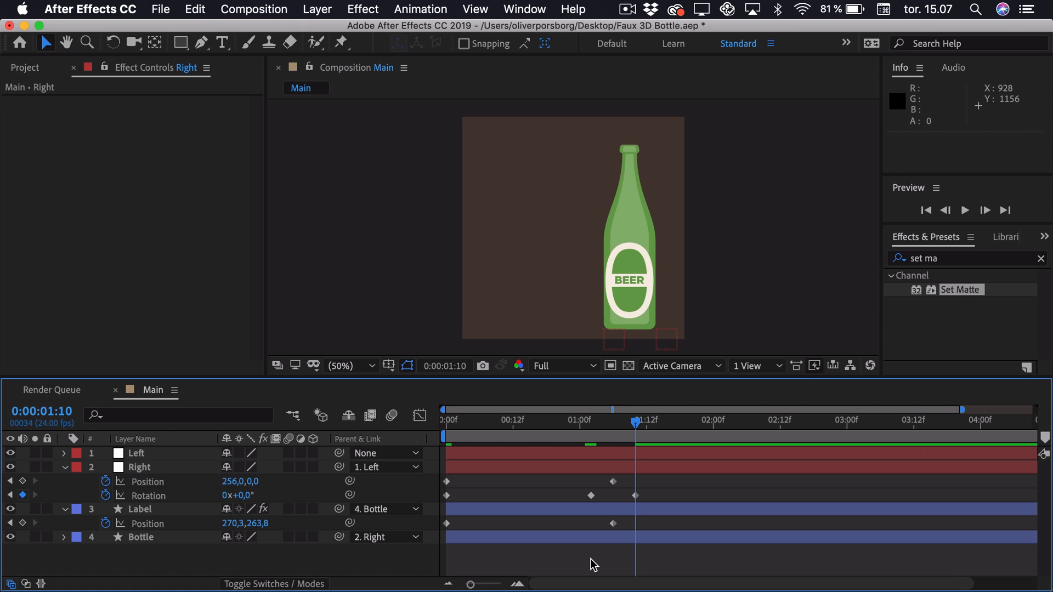
- Reveal the Left null's Rotation and set a 0° keyframe at 1:10 for the rock
click(136, 453)
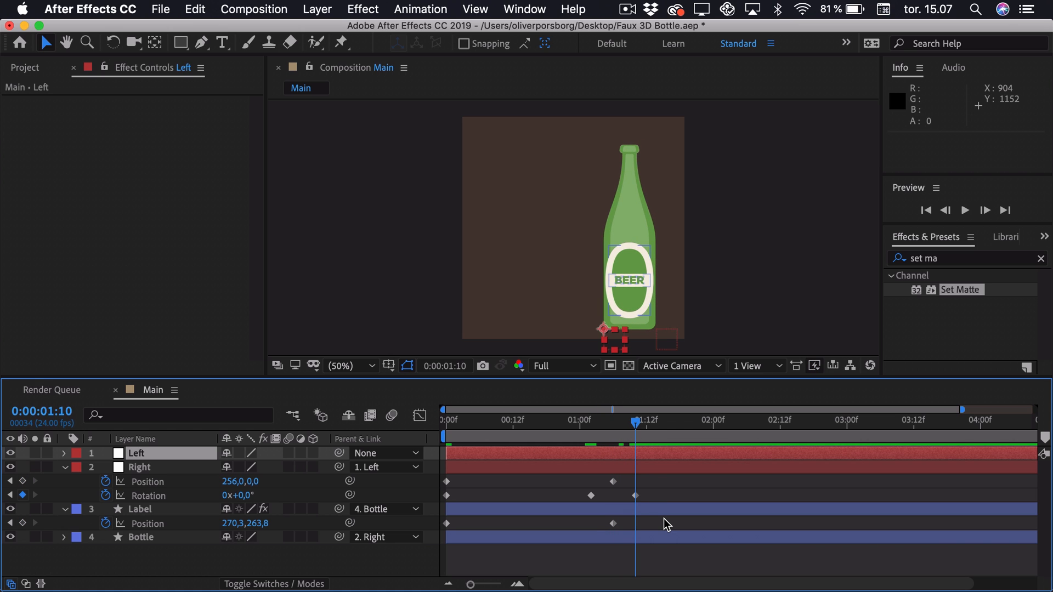
click(64, 453)
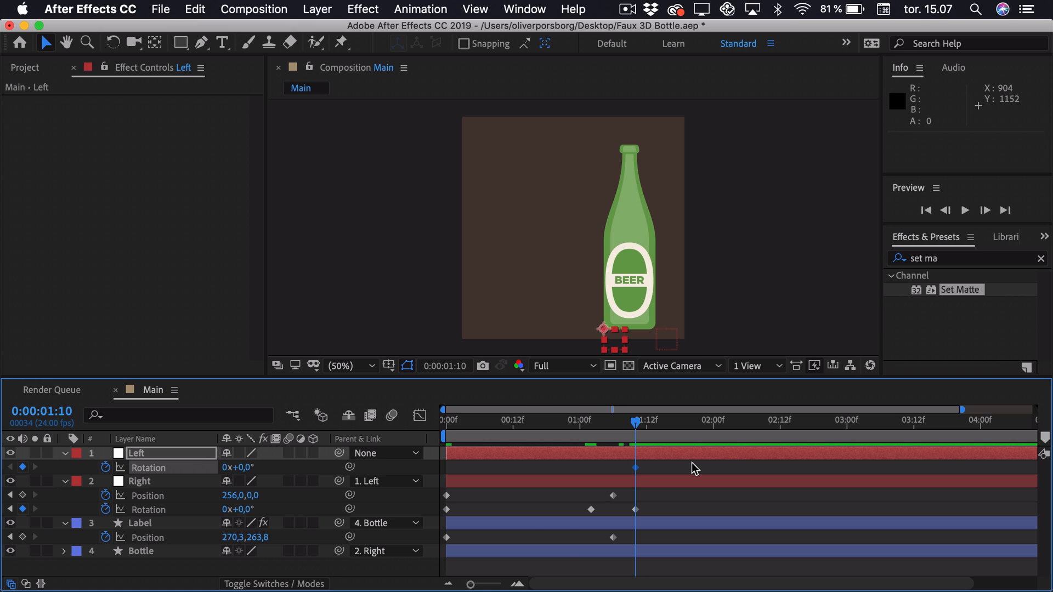
key(cmd+right)
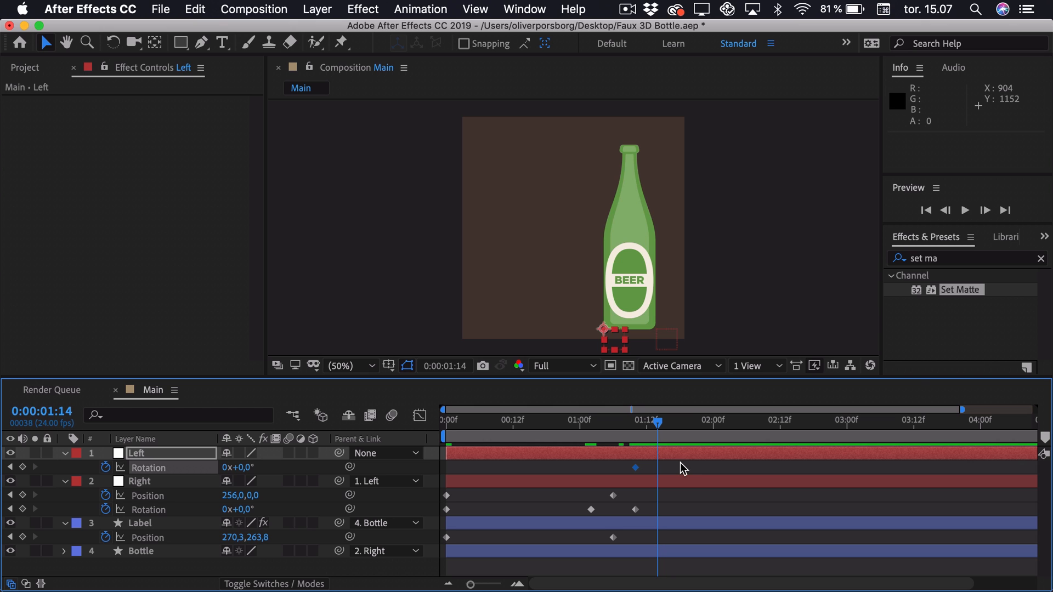
mouse_move(610, 346)
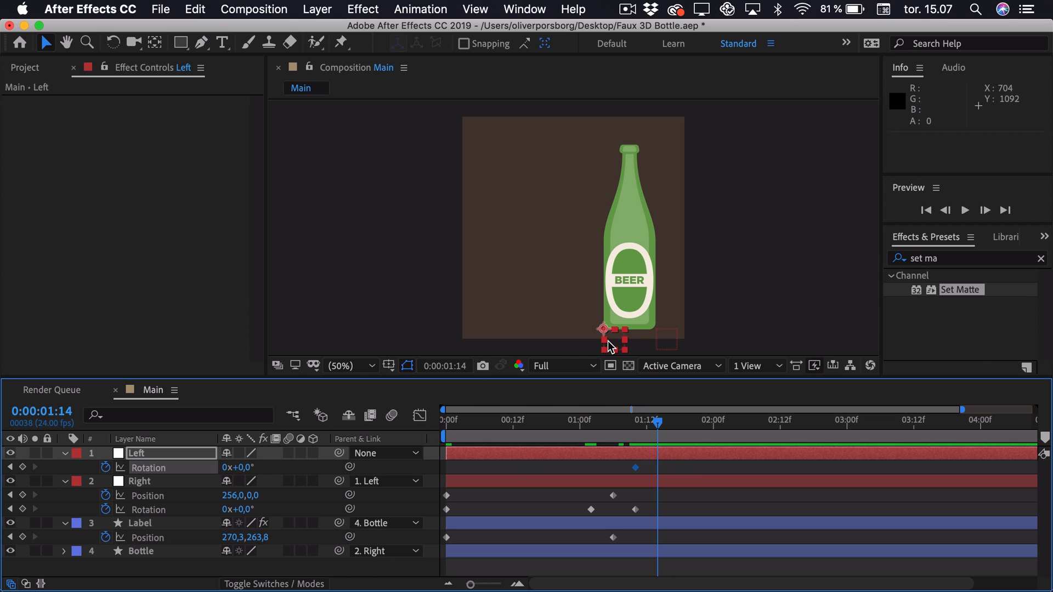
mouse_move(304, 451)
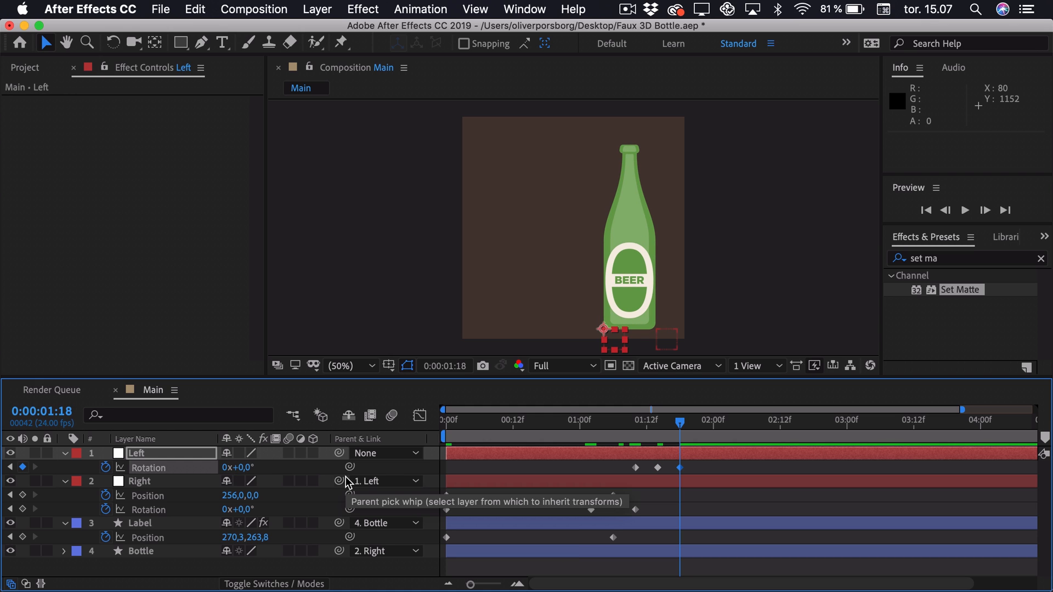
mouse_move(668, 354)
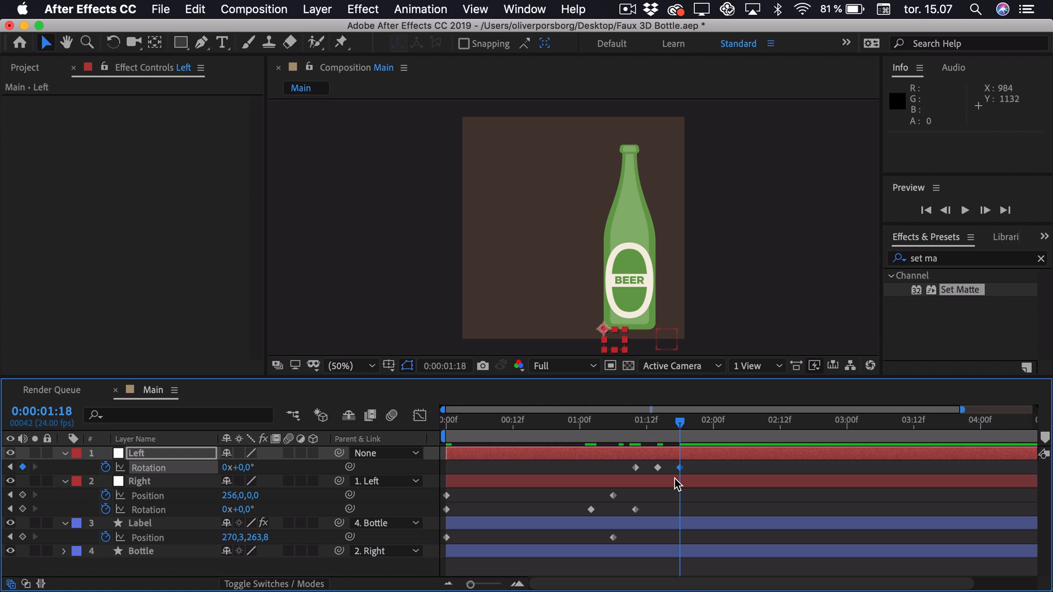
- Set Right's Rotation to 0.6° at 1:22, settling to 0° at 2:02
click(139, 480)
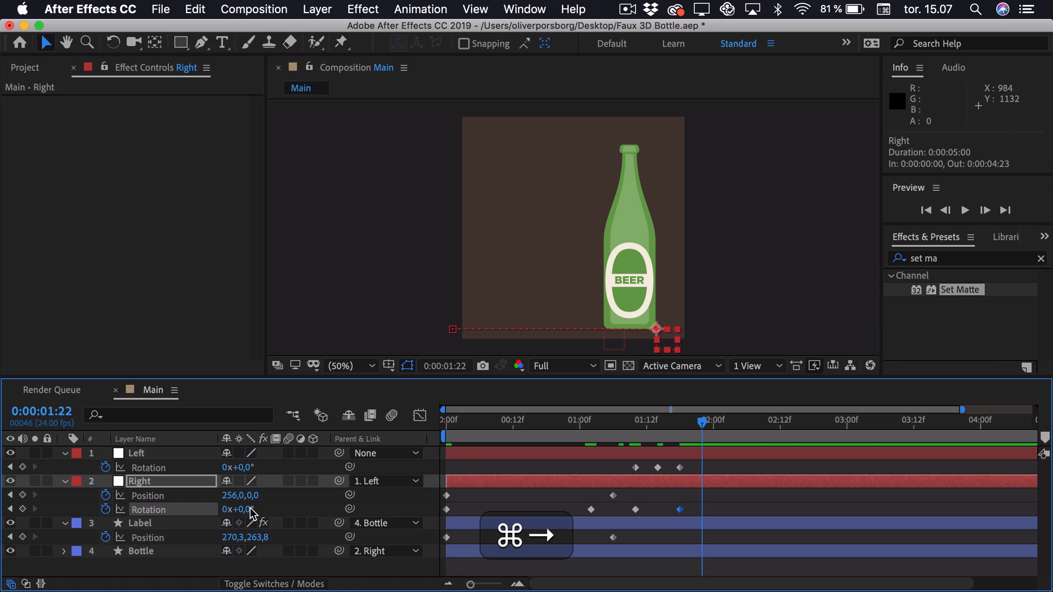
double_click(238, 509)
text(6)
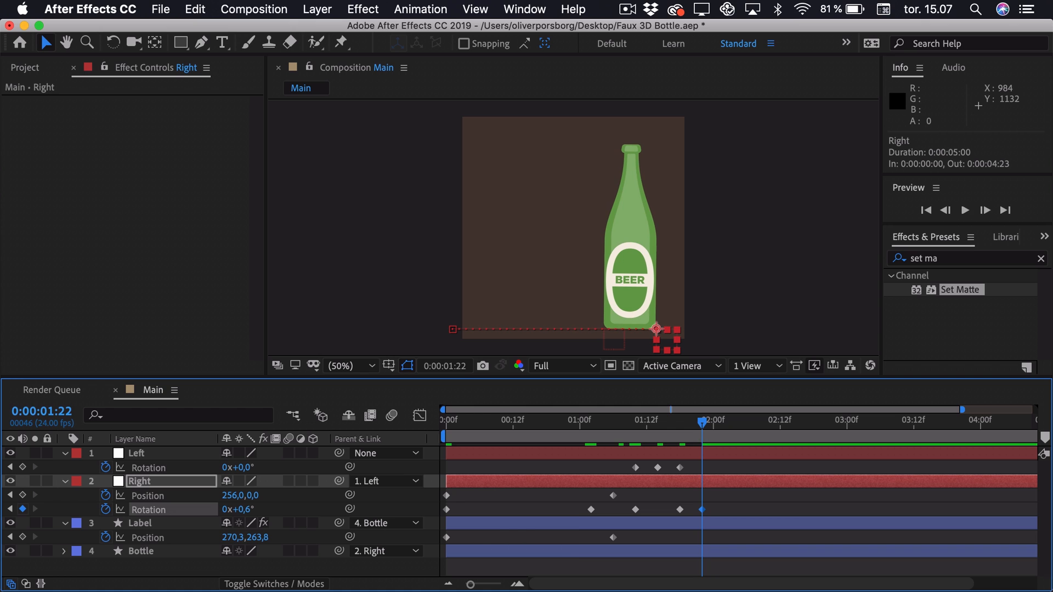
key(cmd+right)
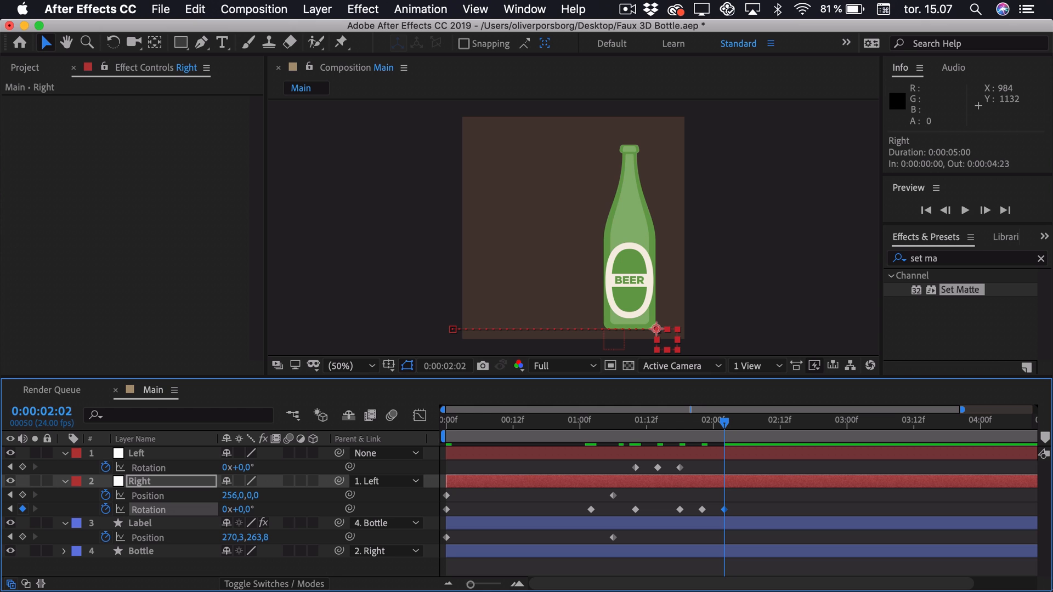
click(410, 250)
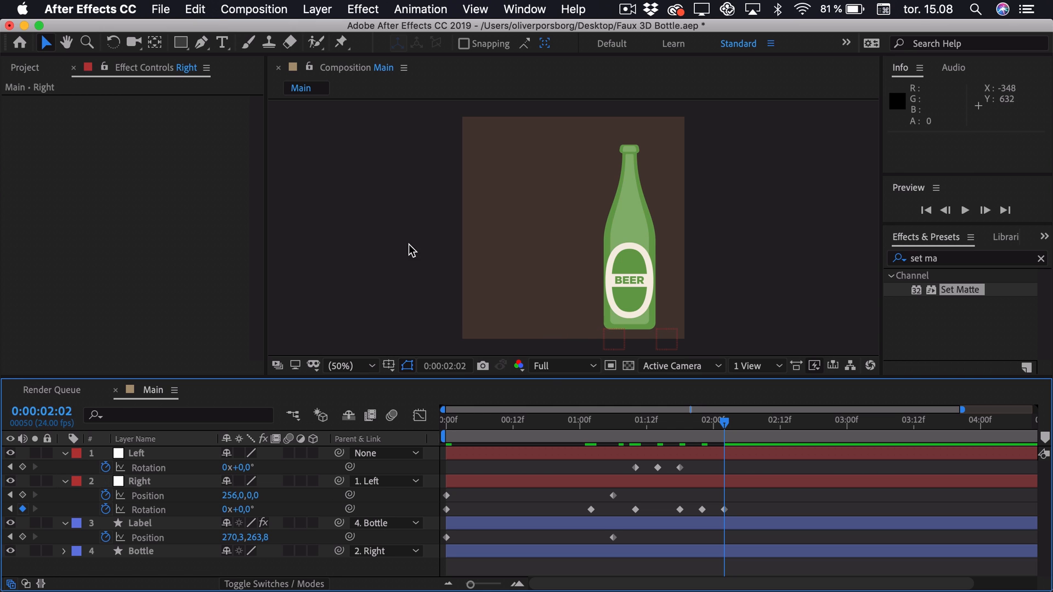
- Easy Ease the landing Position keyframes and check the deceleration in the Speed Graph
click(652, 241)
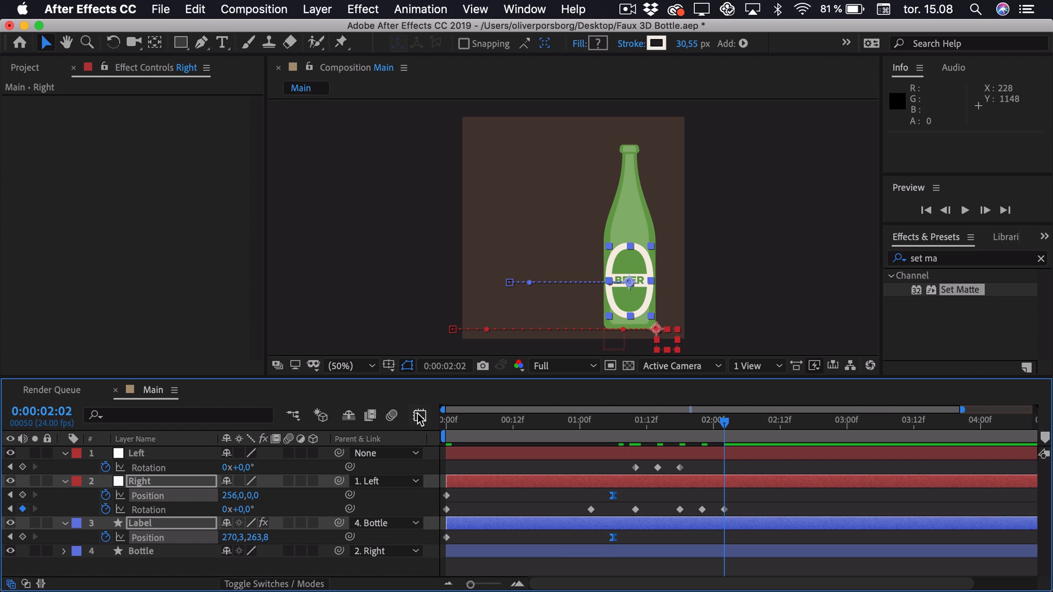
click(419, 415)
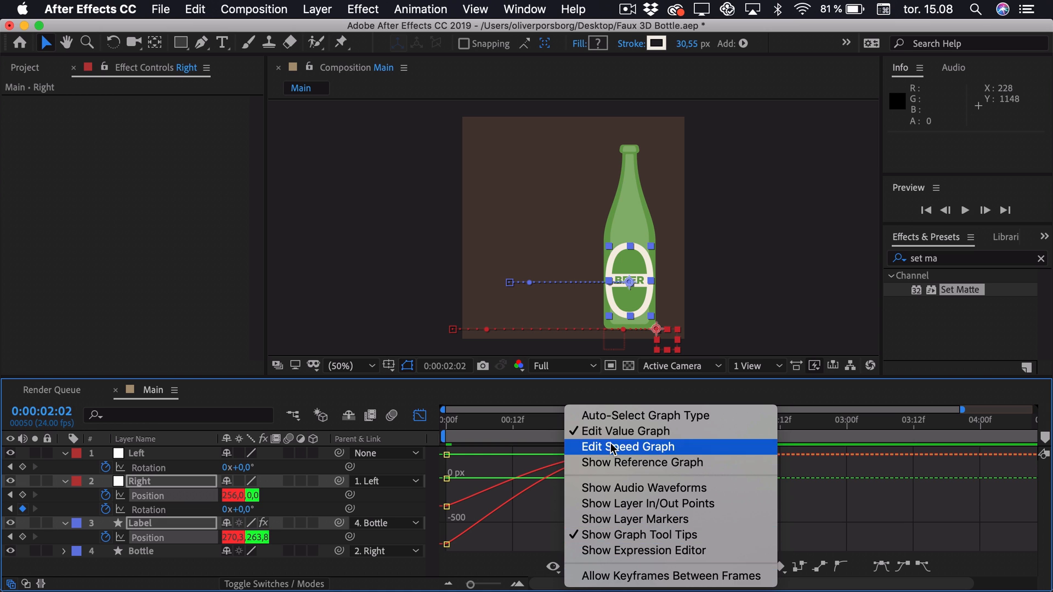
click(627, 446)
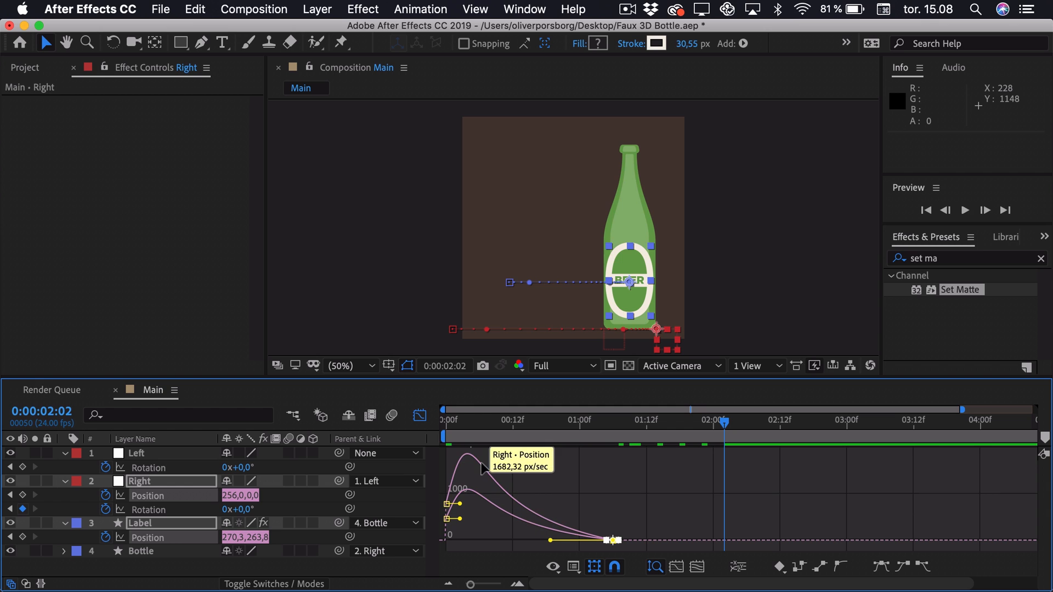
mouse_move(450, 458)
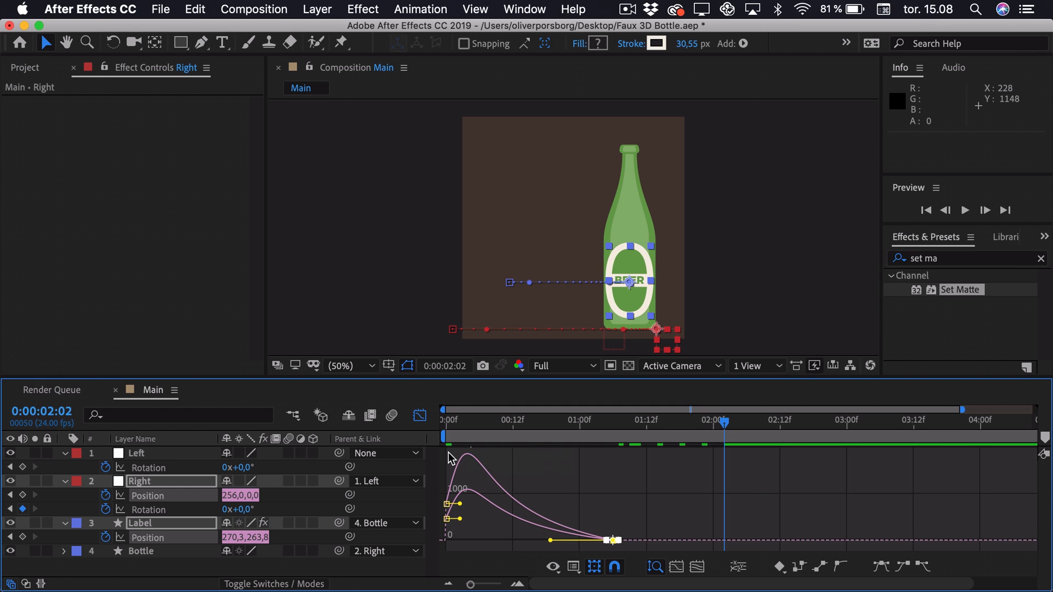
click(419, 415)
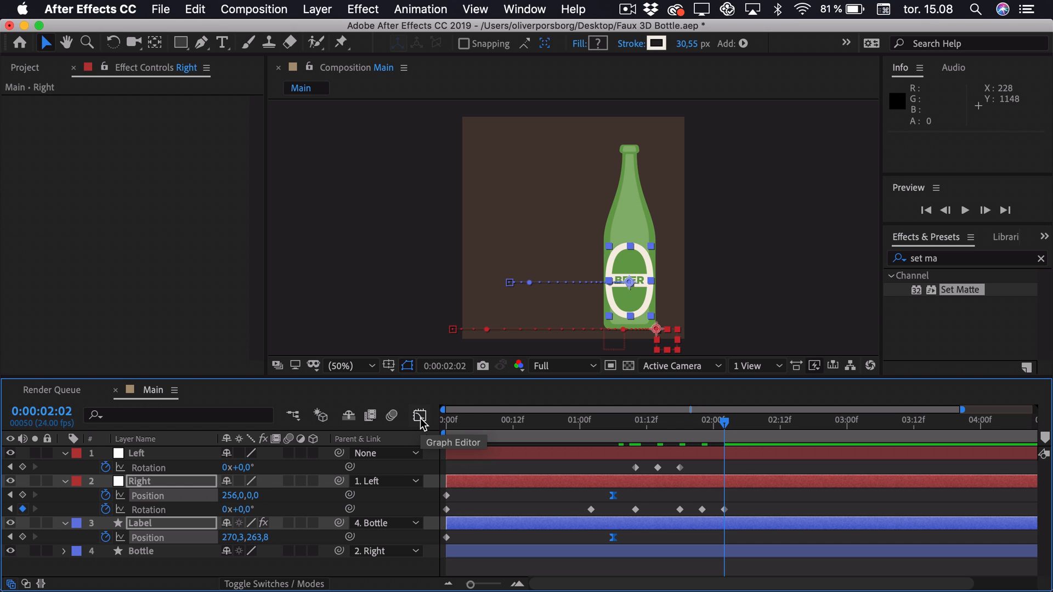
mouse_move(686, 507)
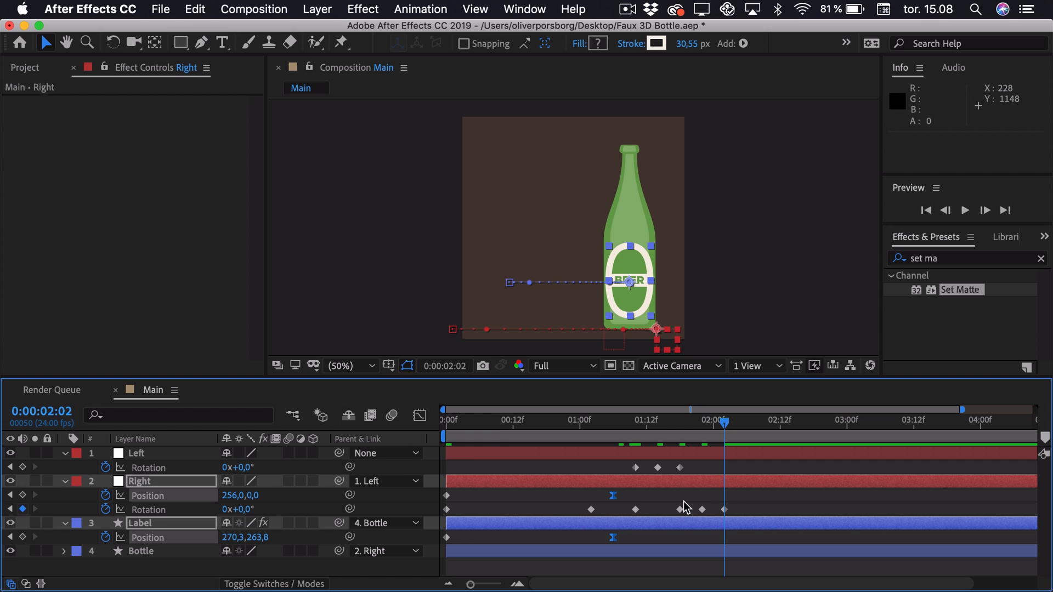
mouse_move(618, 513)
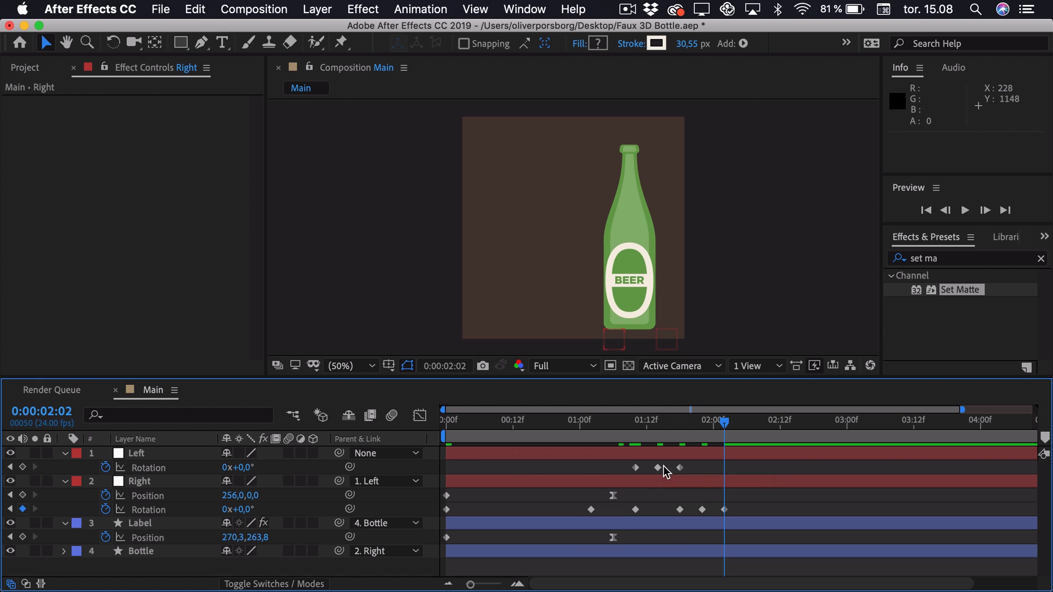
- Easy Ease the peak rotation keyframes on the Left and Right layers (F9)
click(136, 453)
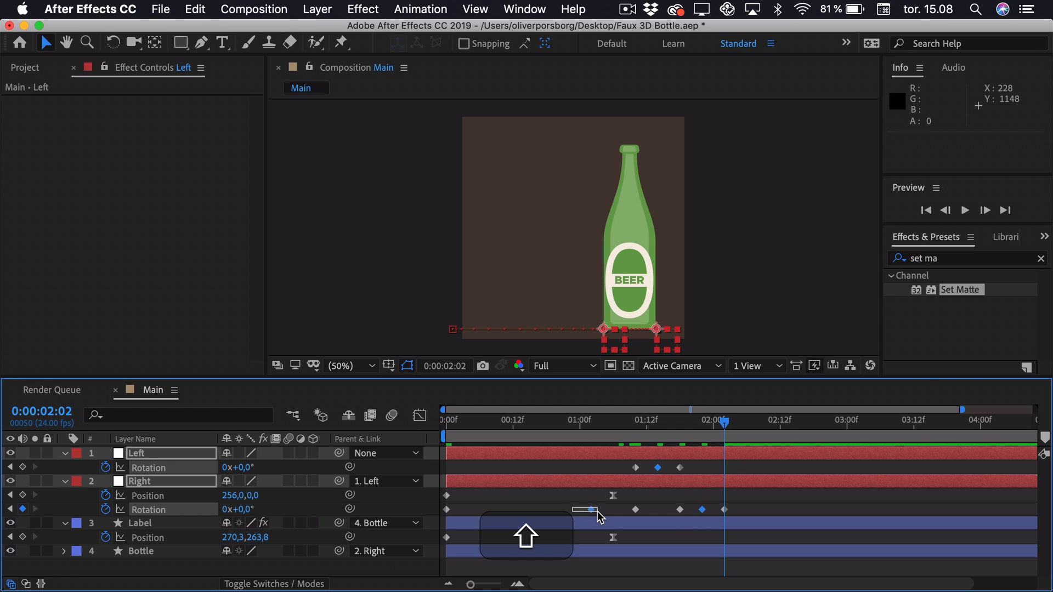
key(f9)
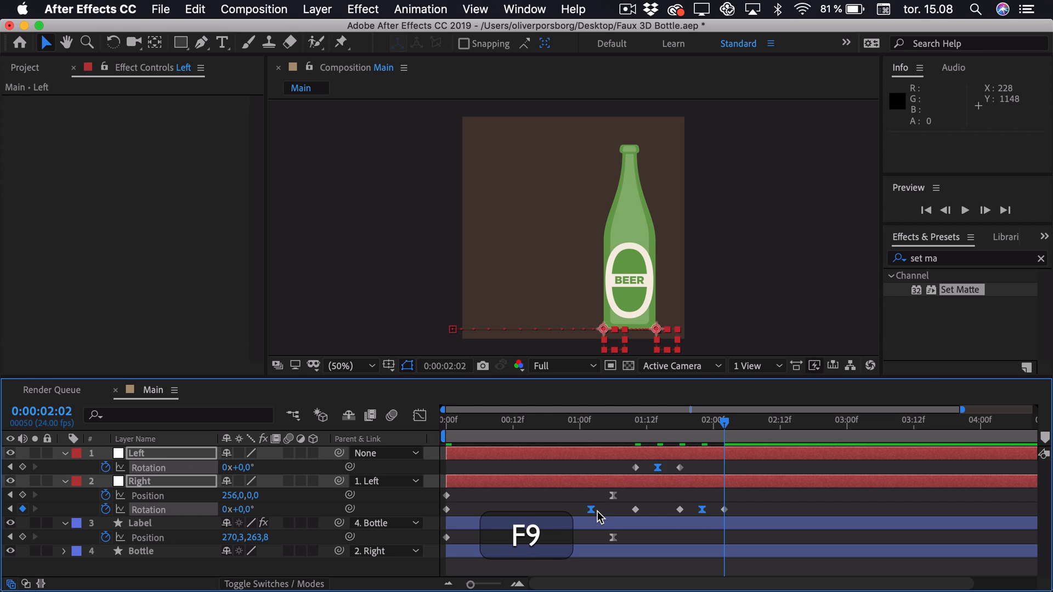
key(f9)
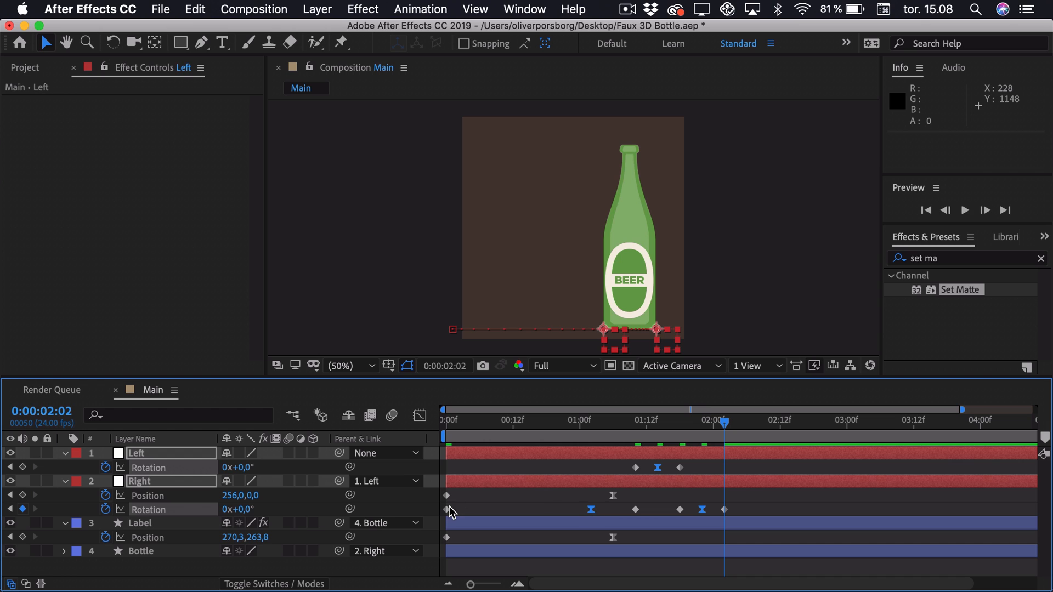
- Show the Right layer's Rotation curve in the Graph Editor
click(142, 481)
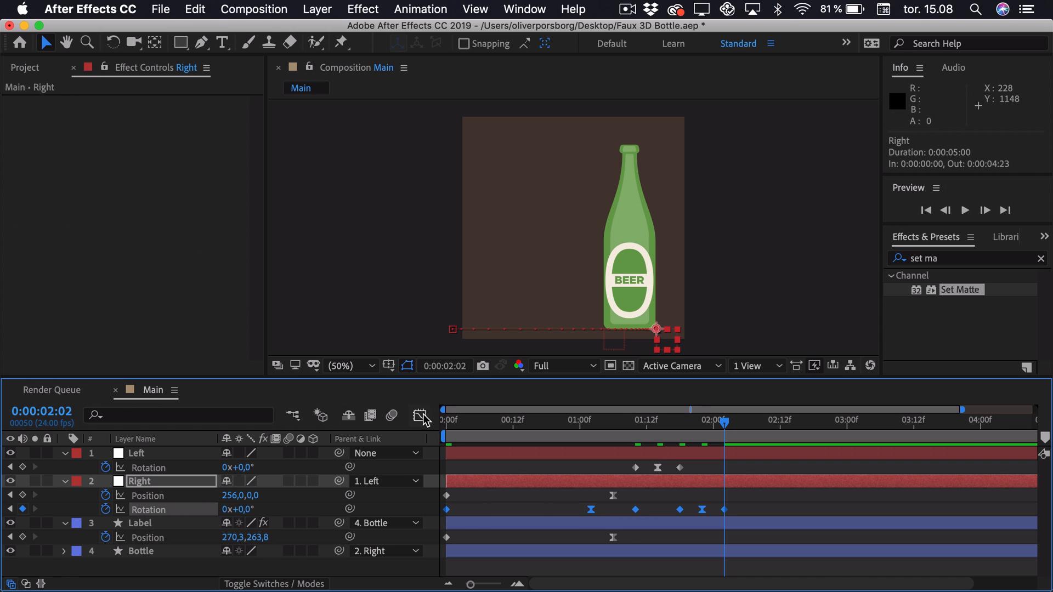
click(419, 415)
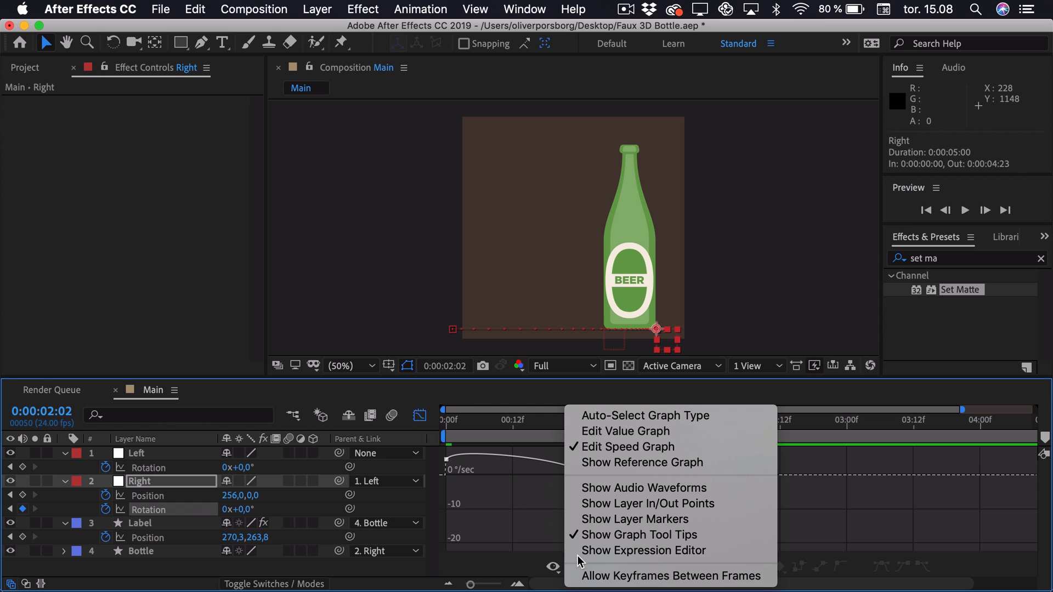
- In value-graph view, widen the bezier handles on Right's 5° peak and 1:22 rock keyframes
click(626, 431)
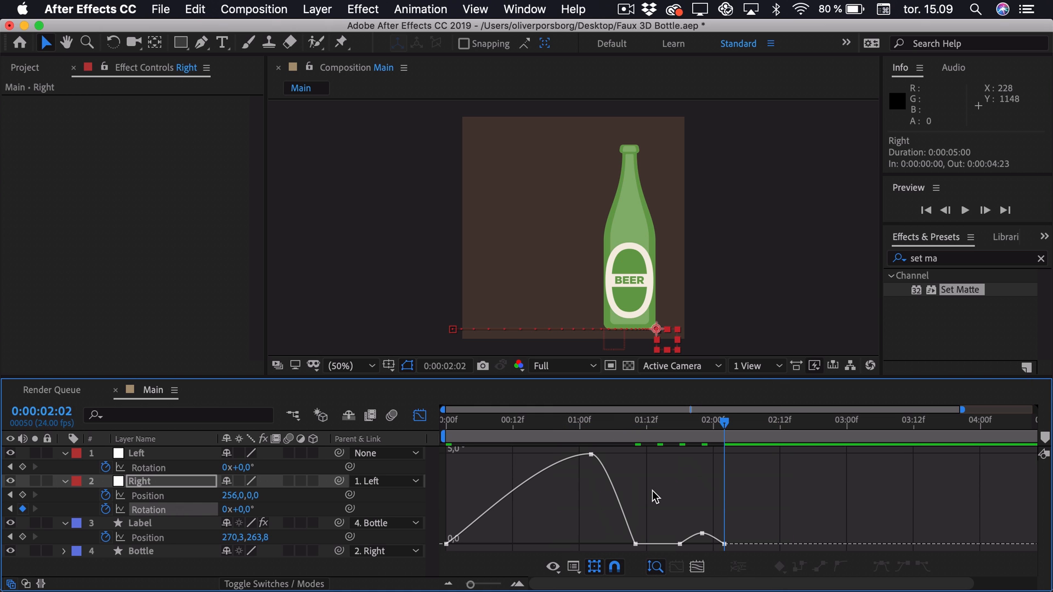
mouse_move(587, 490)
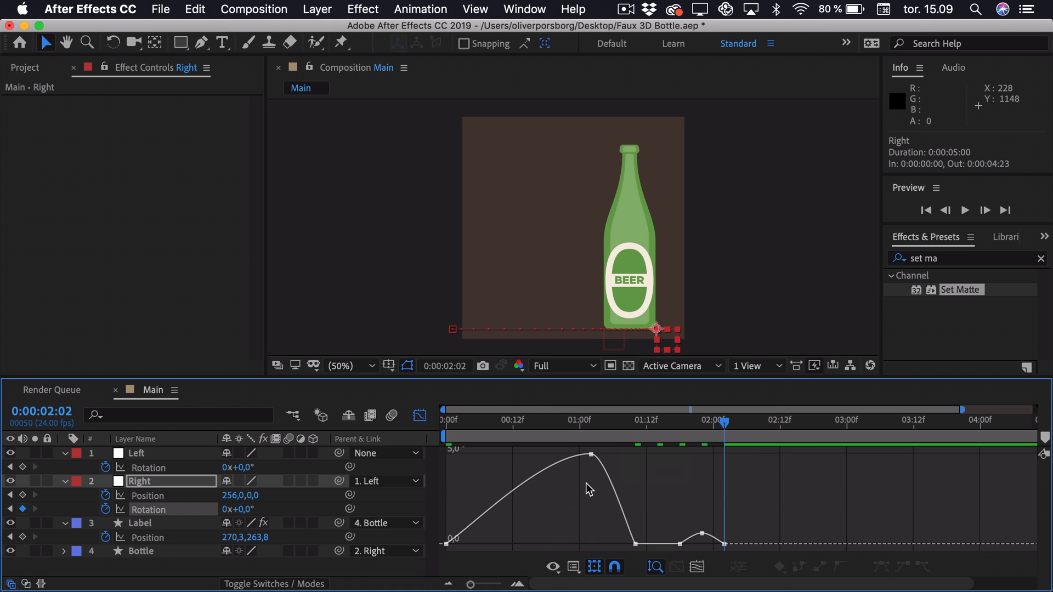
mouse_move(590, 458)
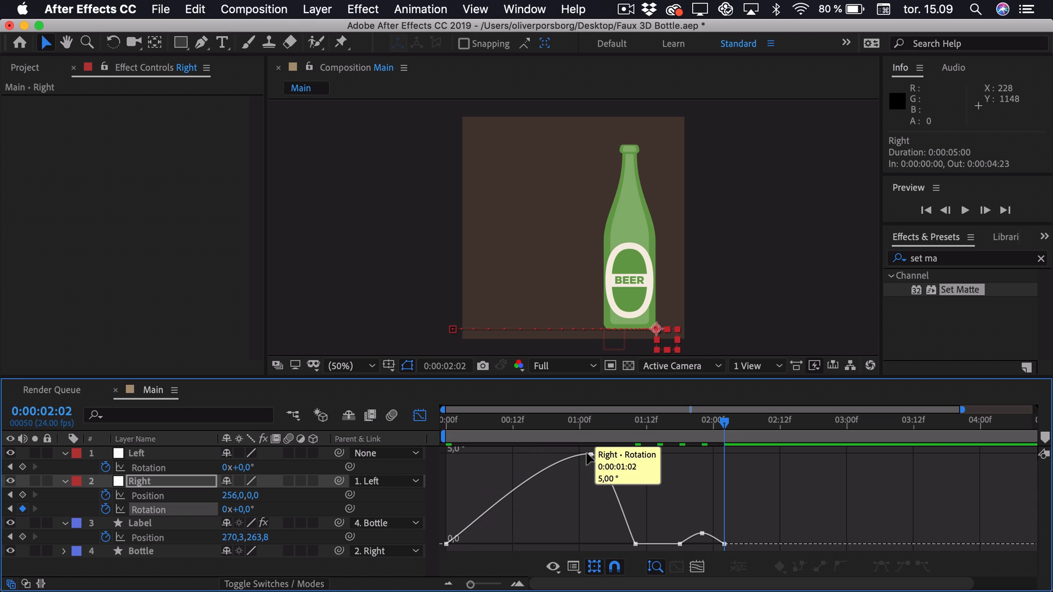
click(589, 454)
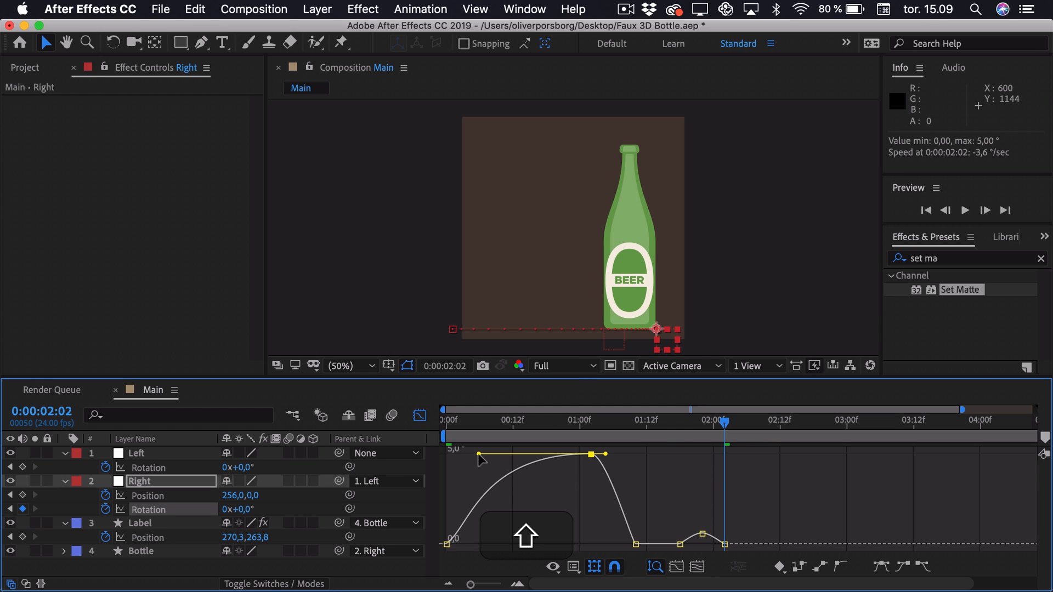
mouse_move(523, 472)
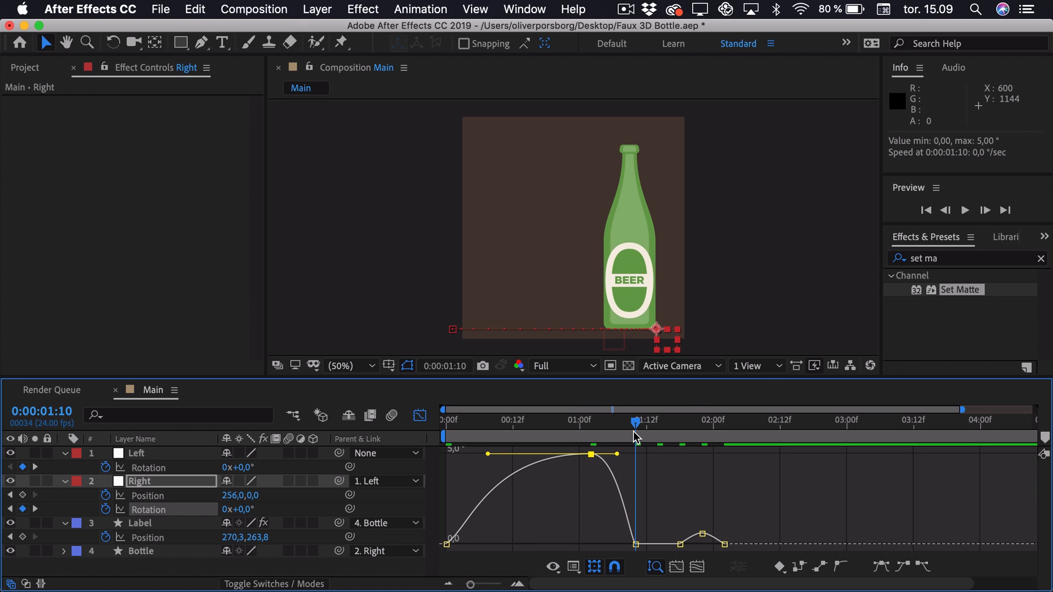
mouse_move(707, 522)
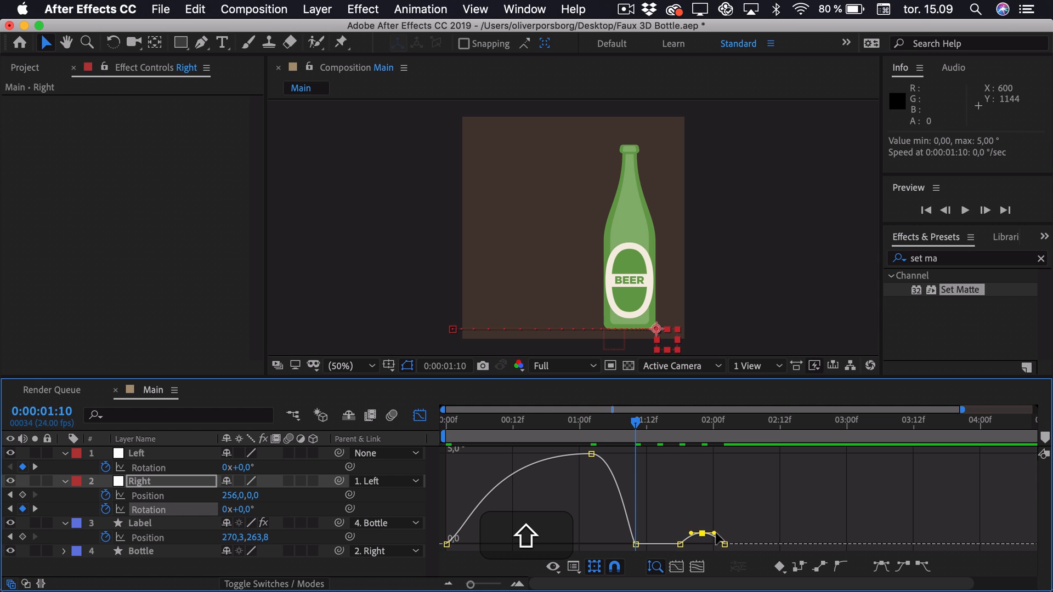
click(680, 421)
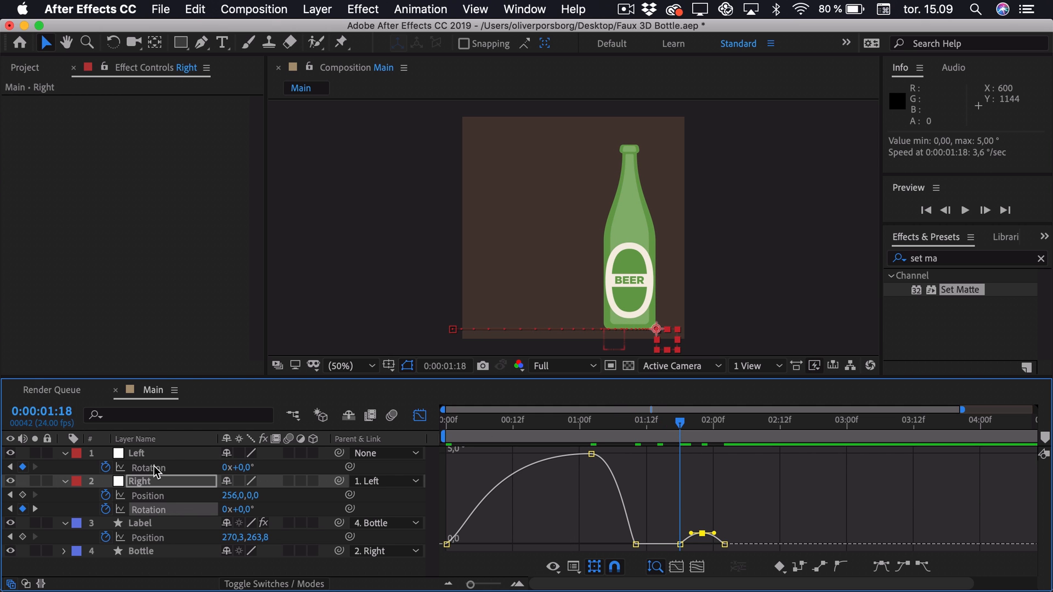
- Widen the easing handles on the Left layer's rotation dip, then return to keyframe view
click(136, 453)
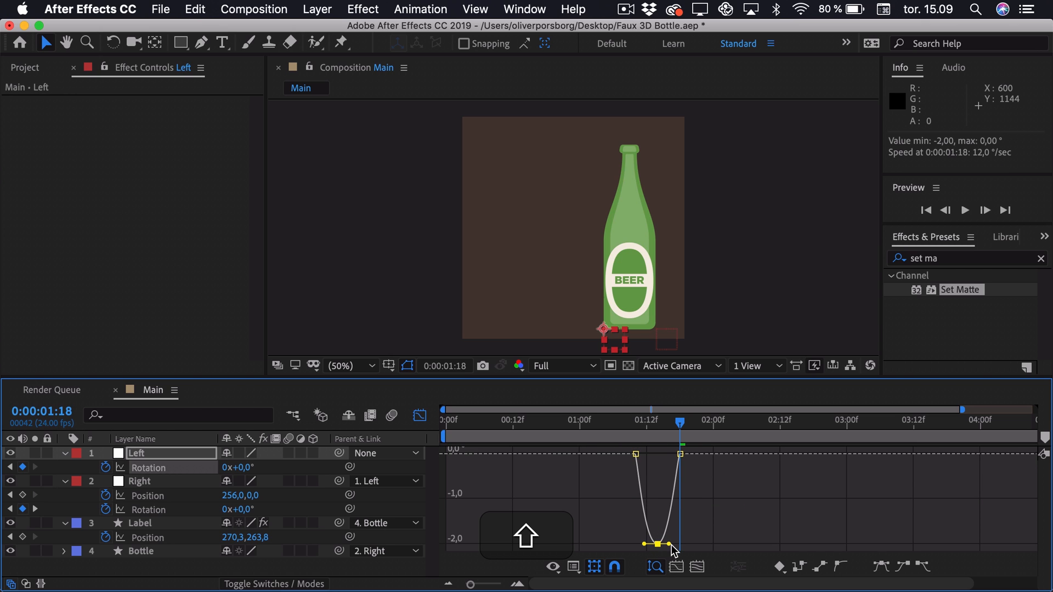
click(419, 415)
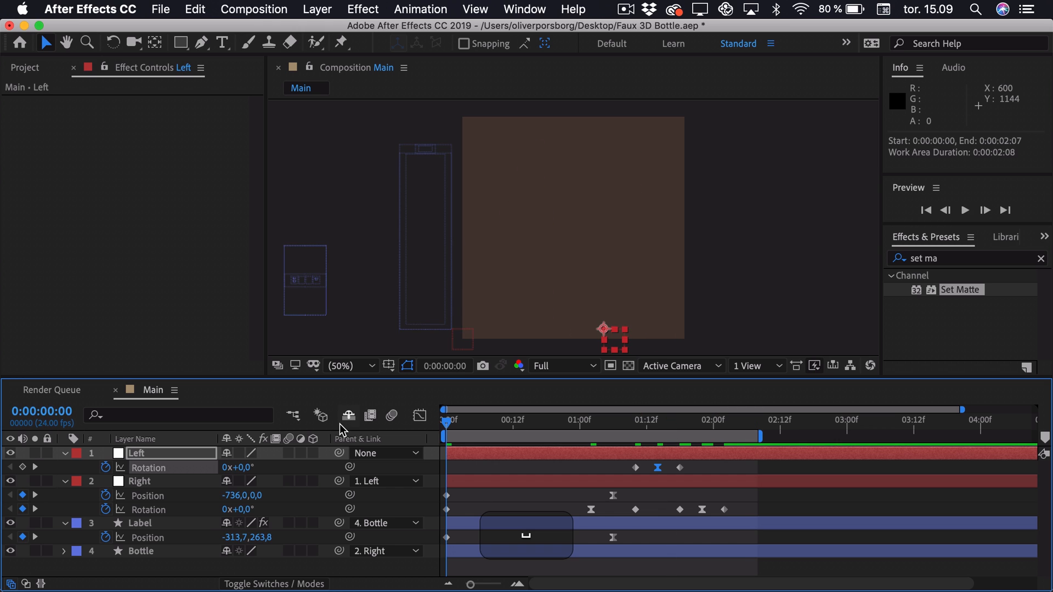
- End the work area around 2:07 and preview the finished bottle animation in realtime
click(965, 210)
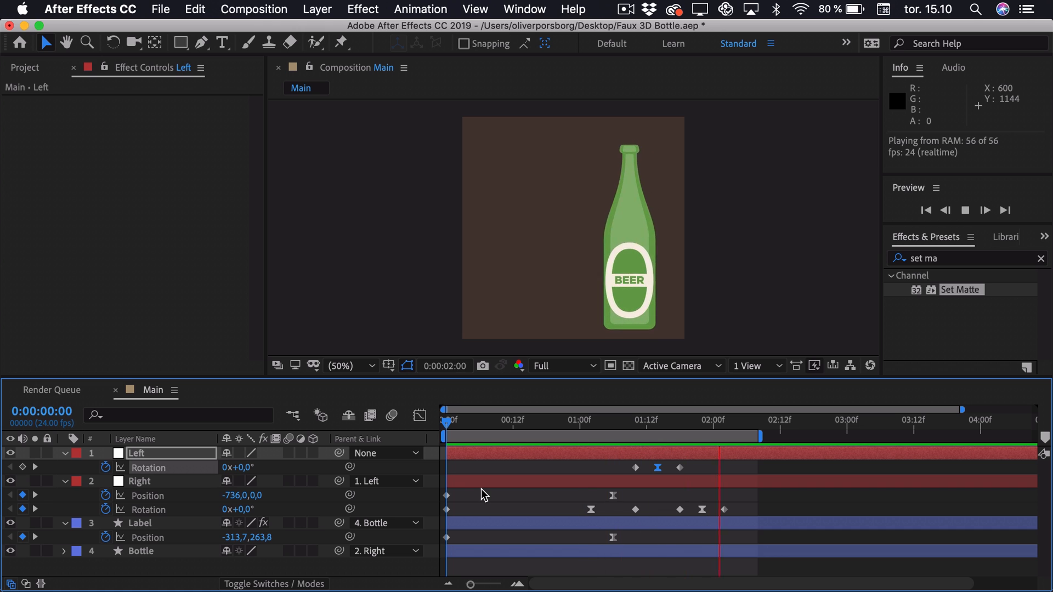
click(675, 420)
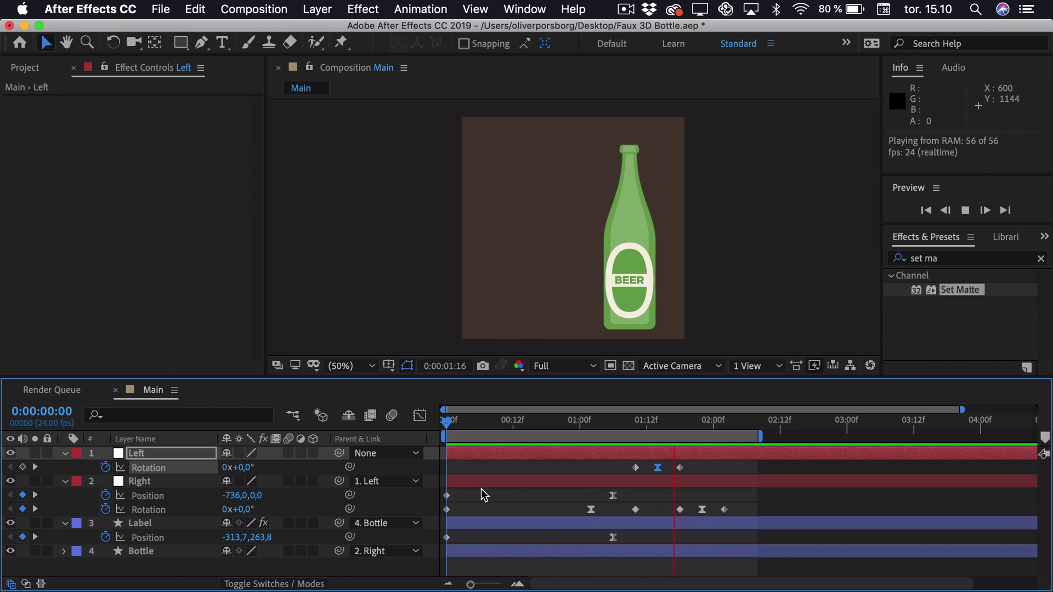